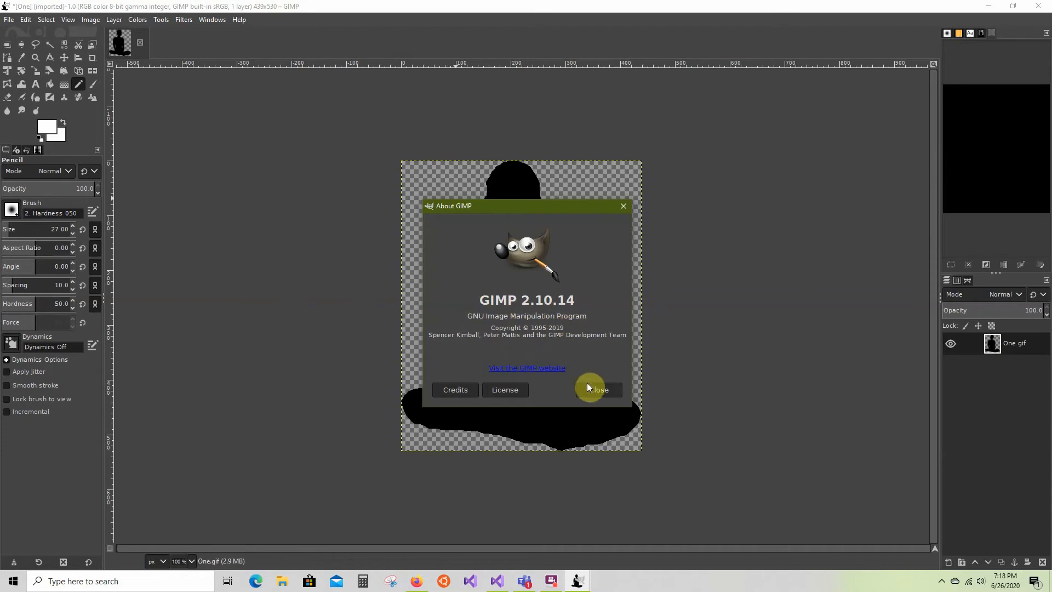
- Close the About GIMP 2.10.14 dialog to reveal the seated silhouette image
click(596, 389)
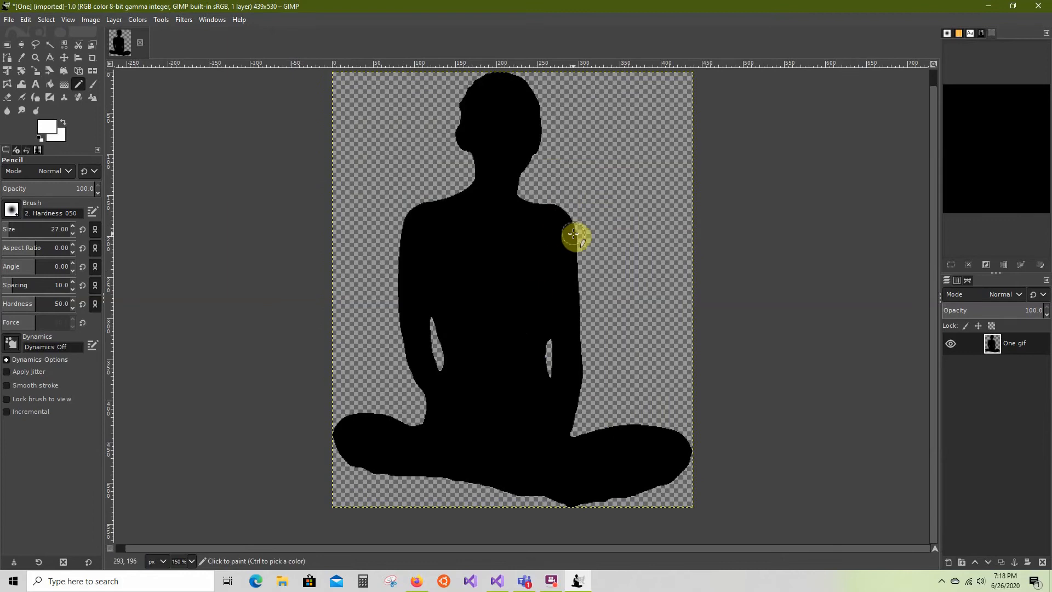
mouse_move(591, 239)
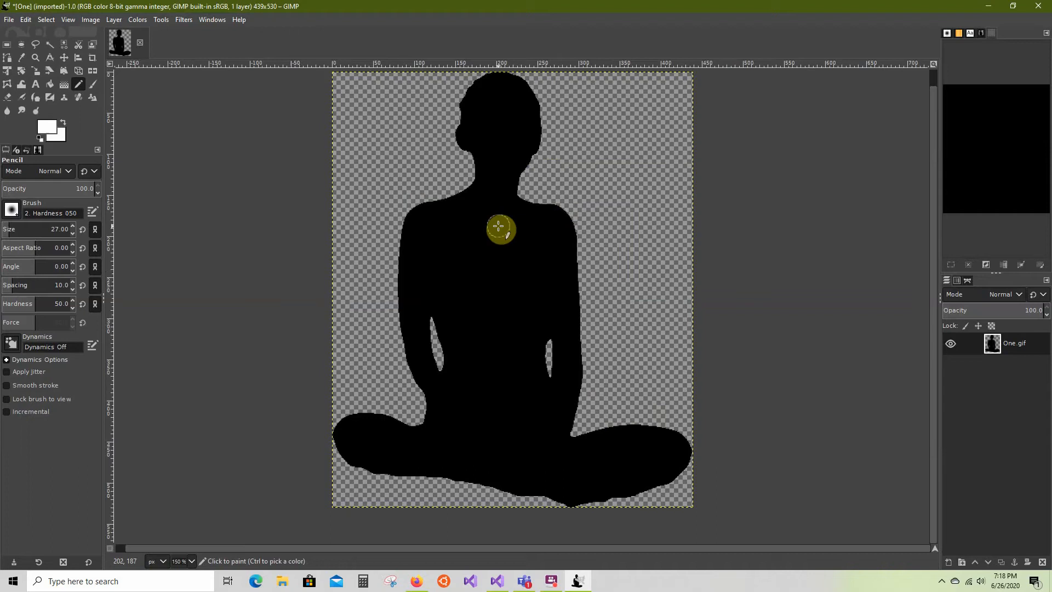
mouse_move(461, 399)
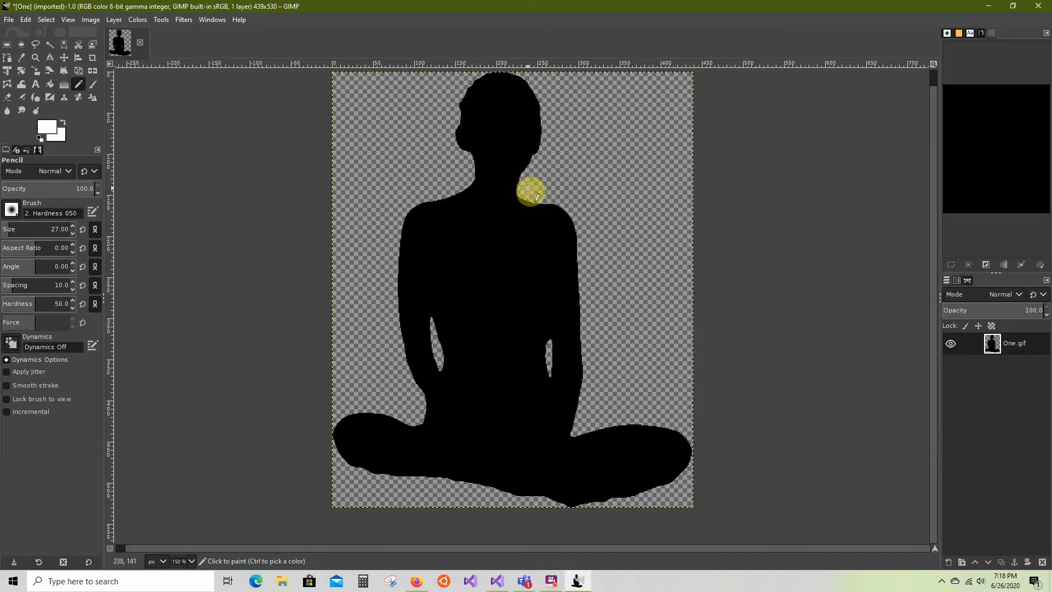
- Scale the silhouette image to a 6-inch height, giving 358×432 pixels
click(91, 19)
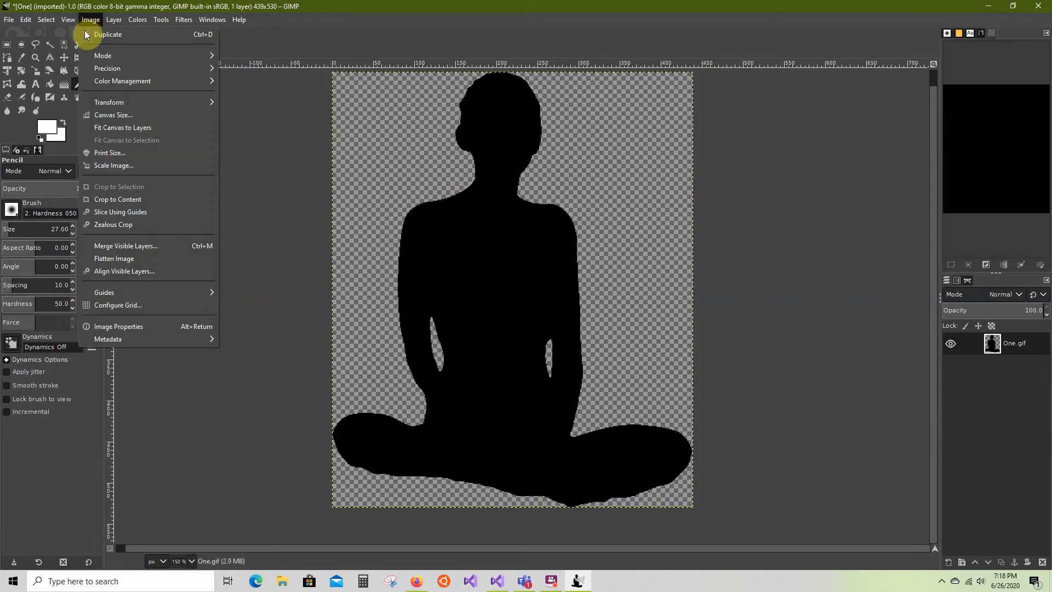
click(113, 165)
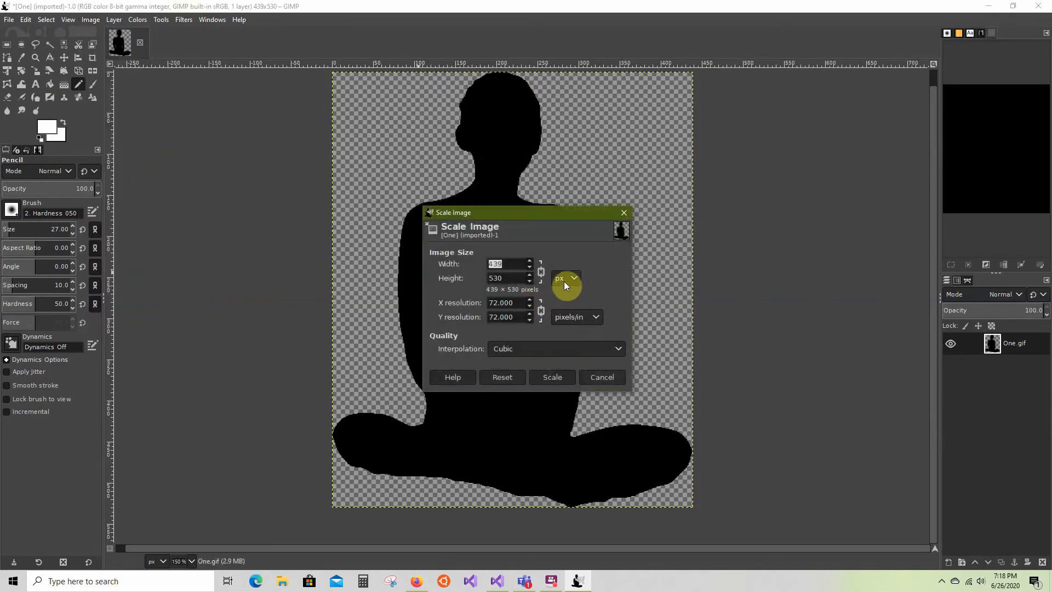
click(571, 278)
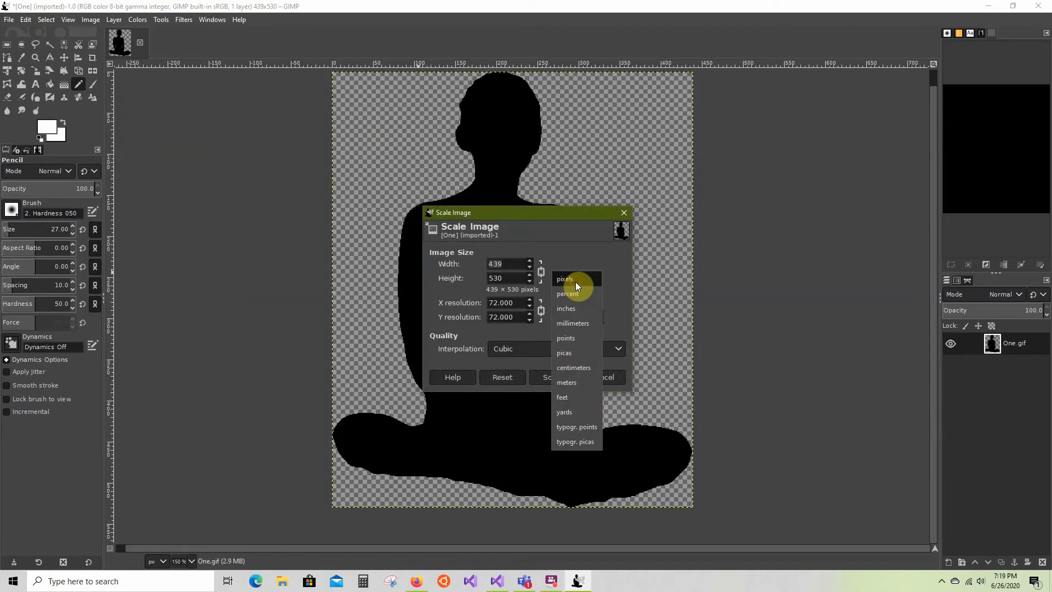
click(565, 307)
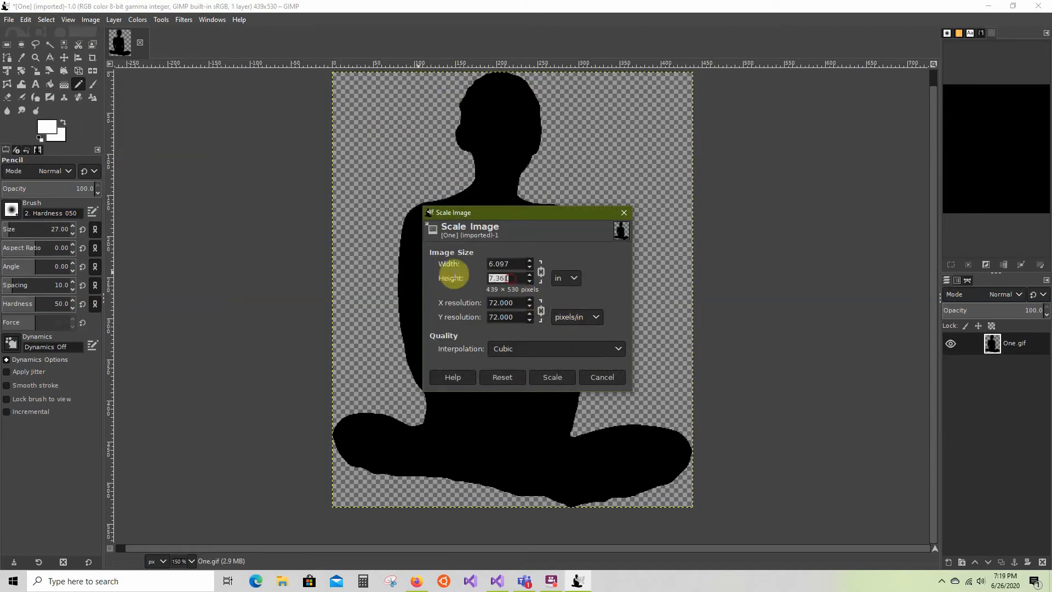
mouse_move(513, 220)
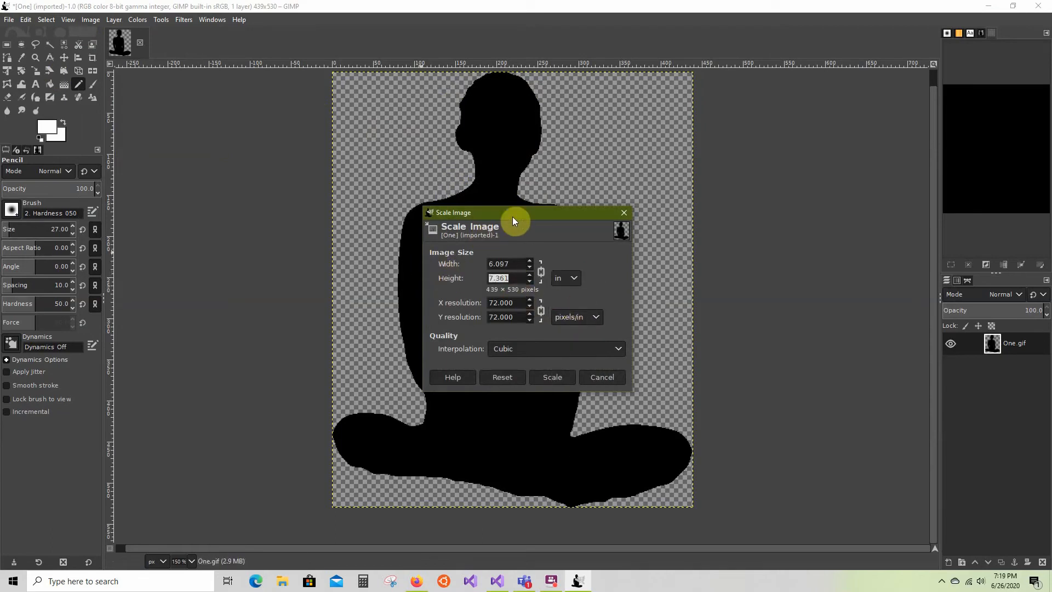
text(6)
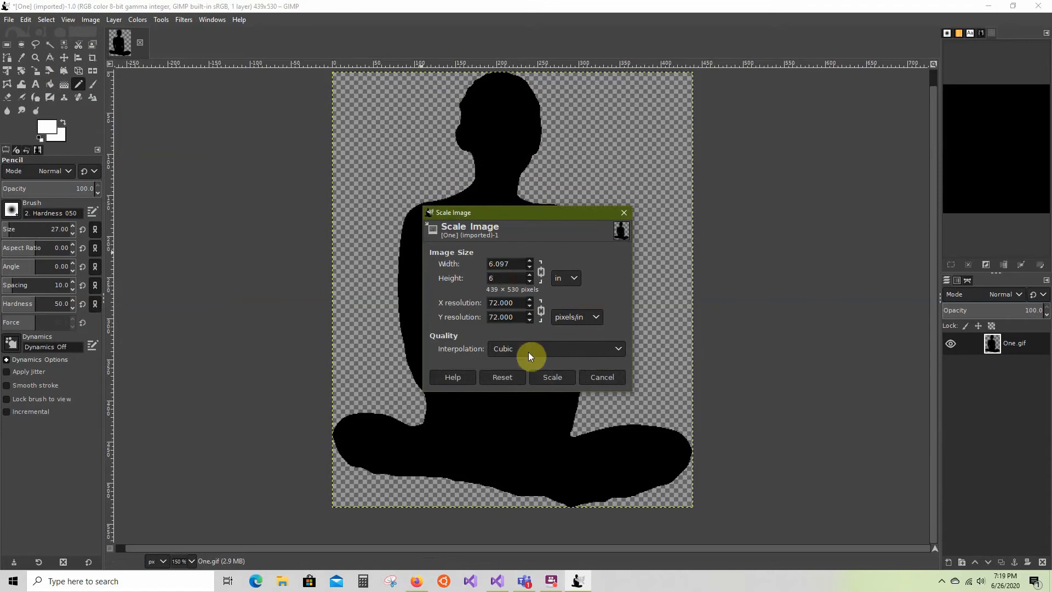
click(551, 377)
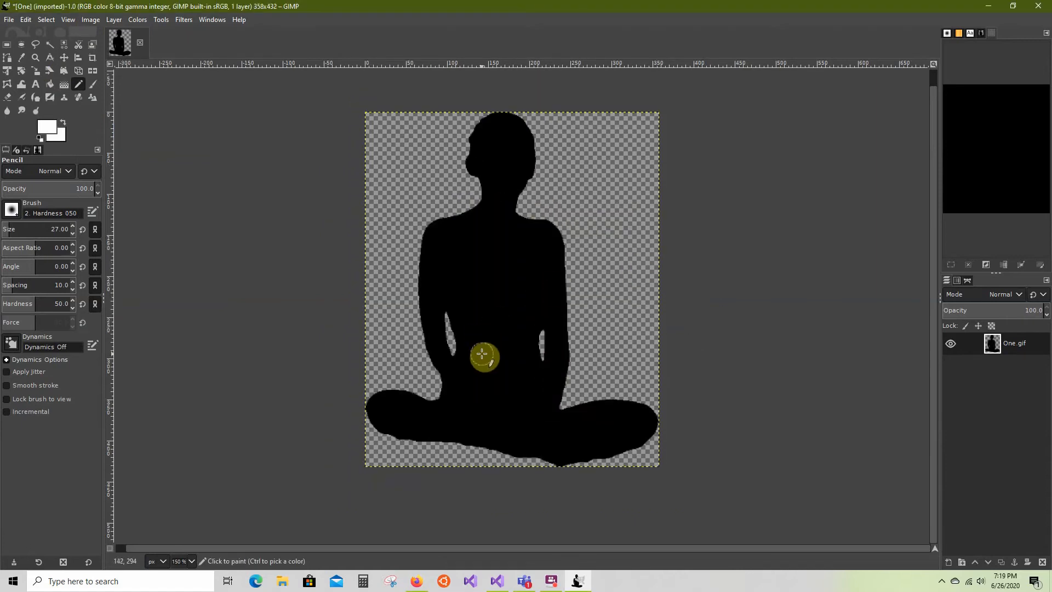
mouse_move(521, 240)
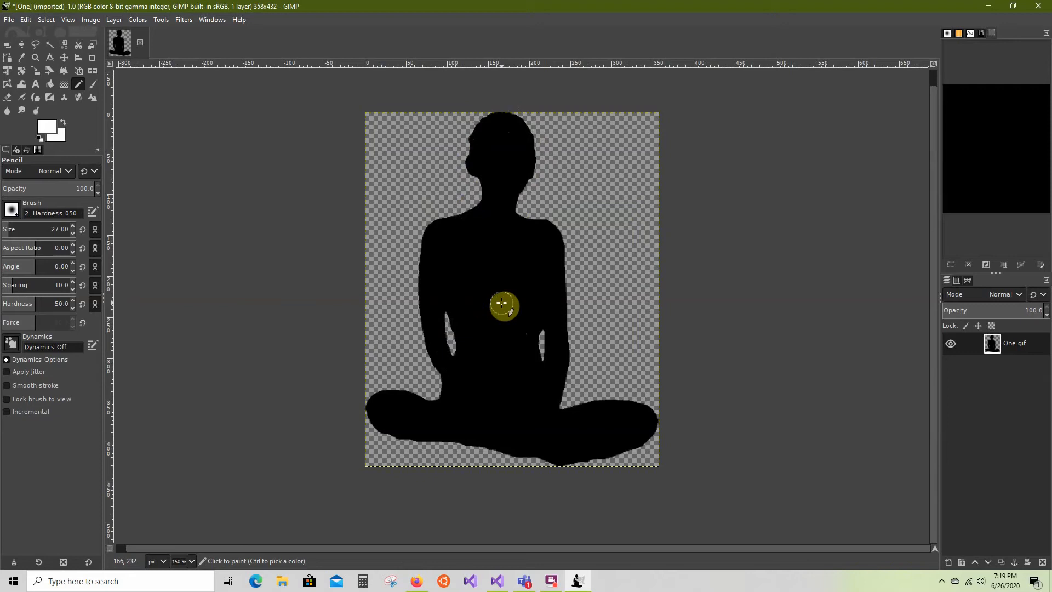
mouse_move(497, 213)
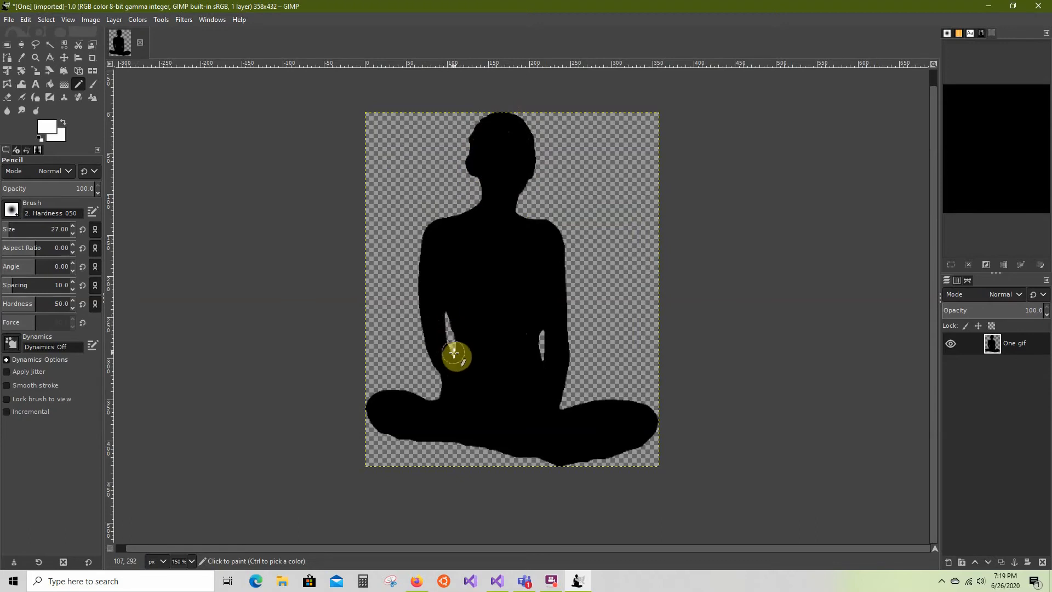
mouse_move(461, 355)
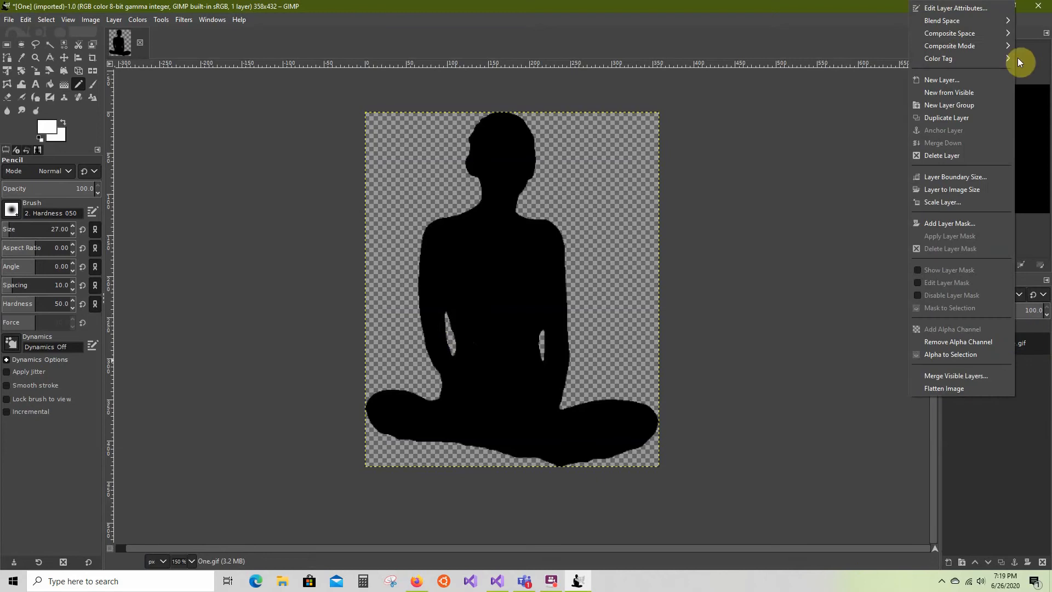
- Make two duplicate copies of the One silhouette layer
click(946, 117)
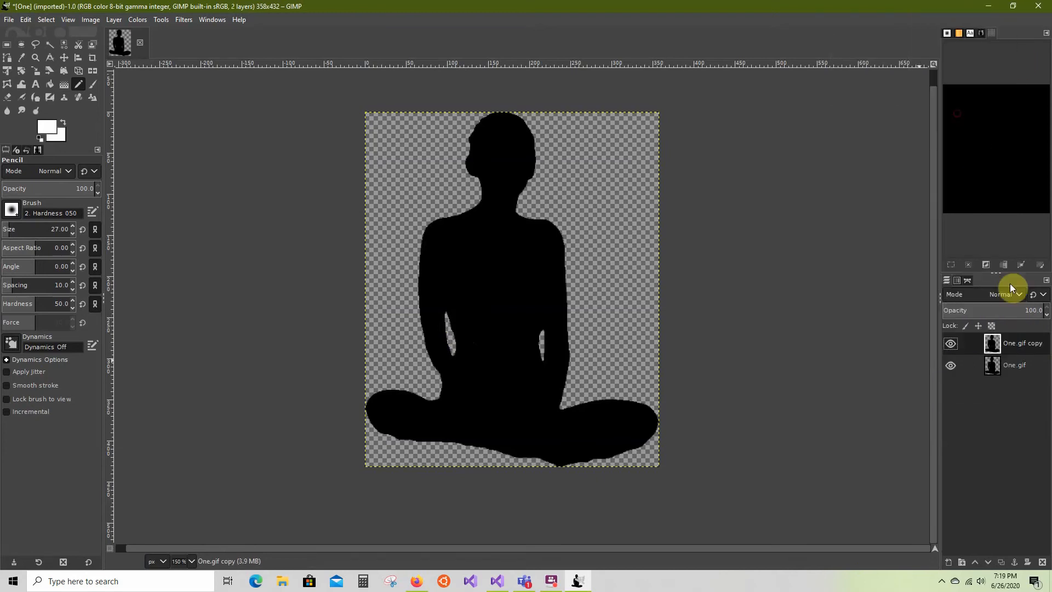
click(114, 19)
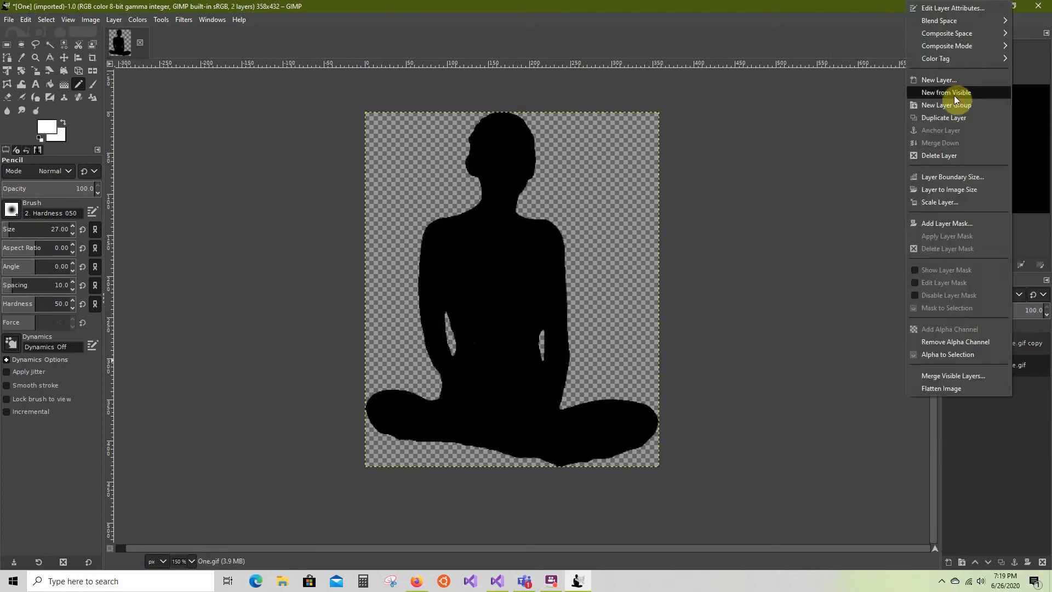
click(945, 92)
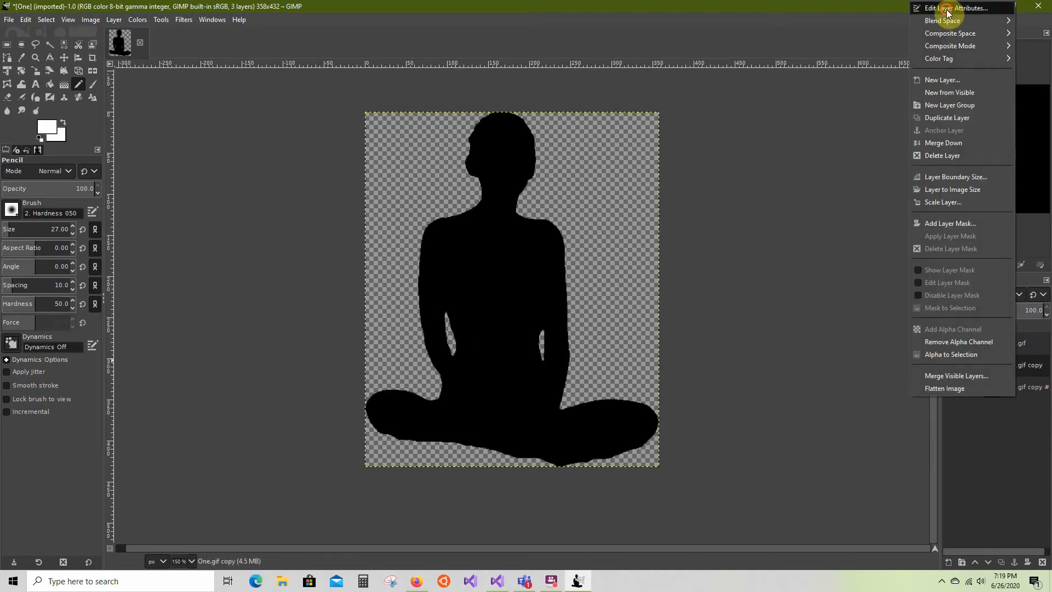
- Name the two copied layers One-2 and One-3 in Edit Layer Attributes
click(953, 7)
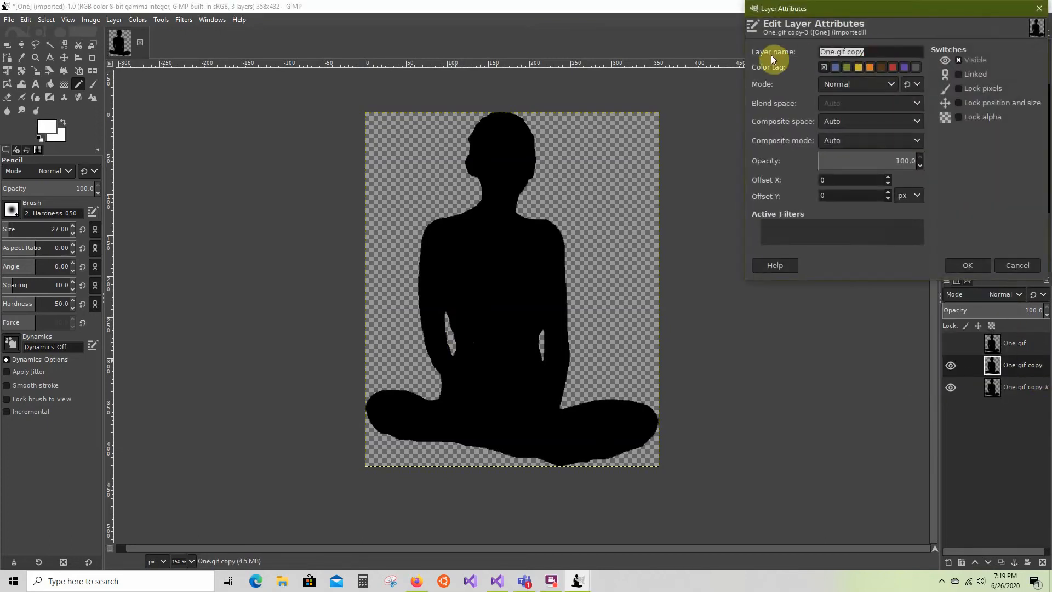
text(O)
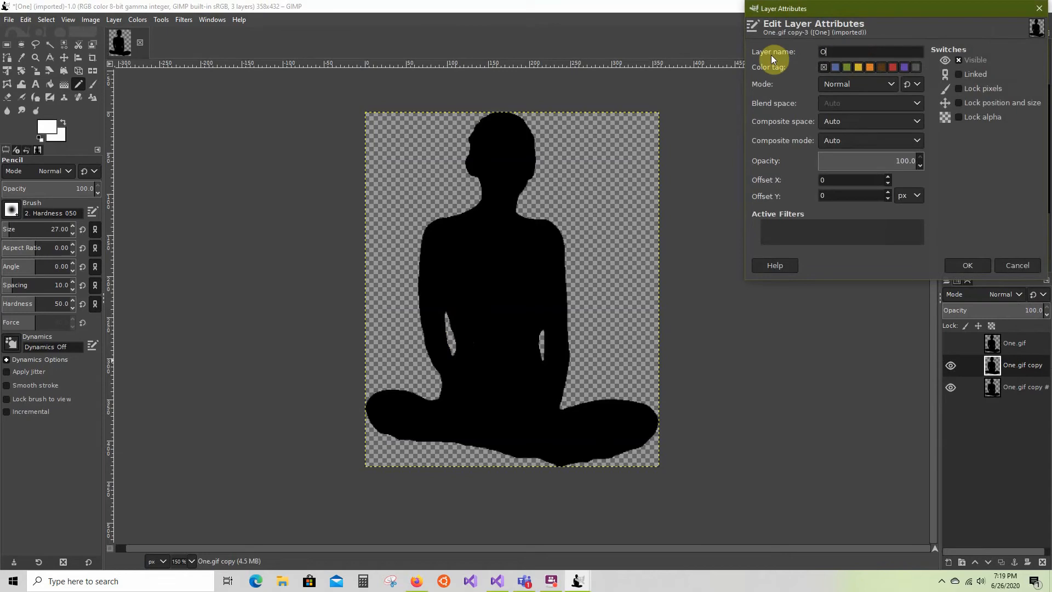
text(ne)
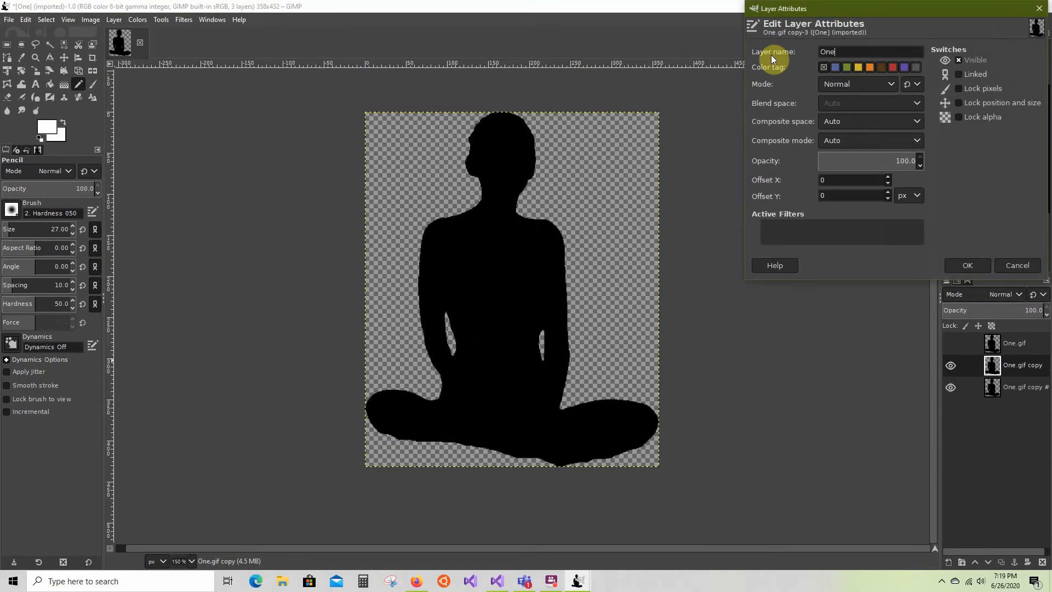
click(967, 266)
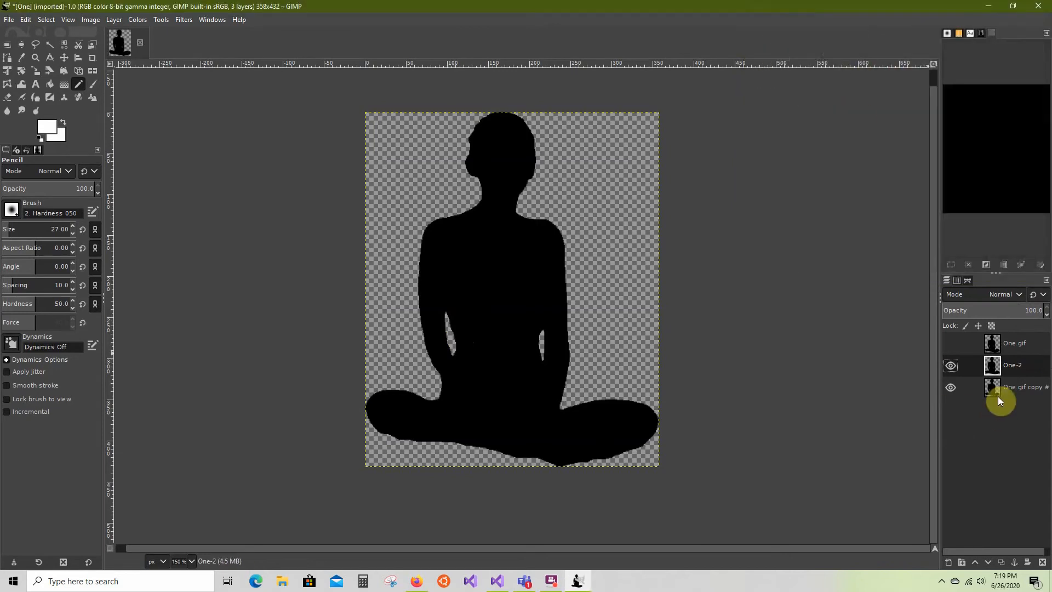
right_click(992, 386)
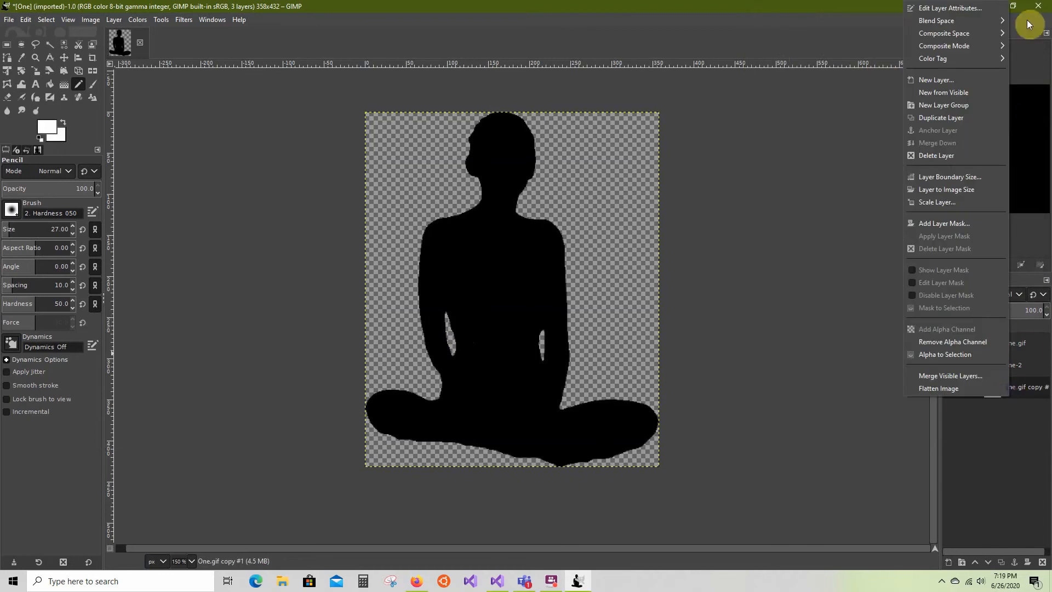
click(947, 9)
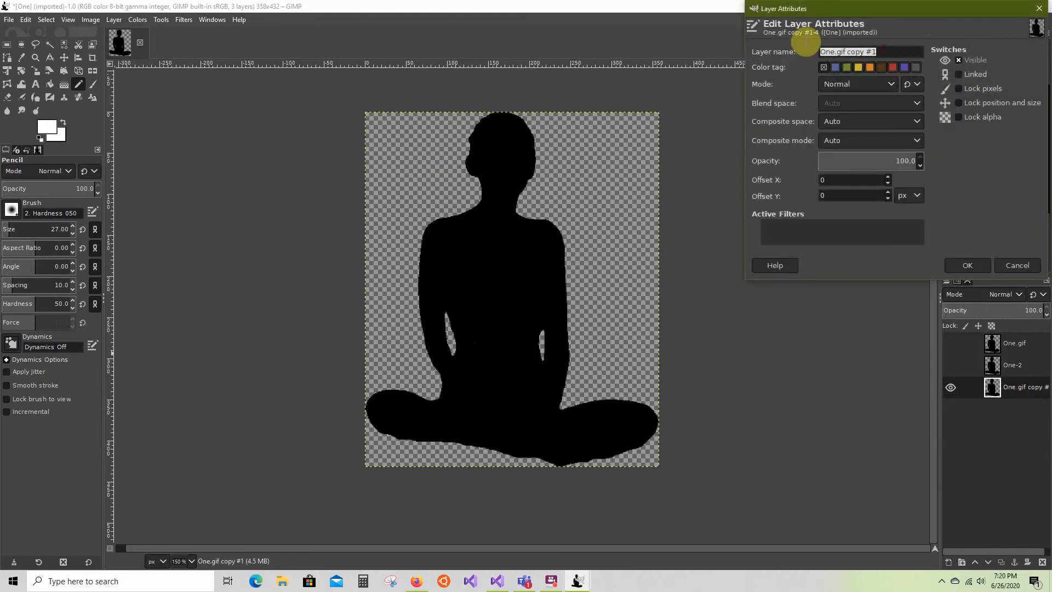
text(One)
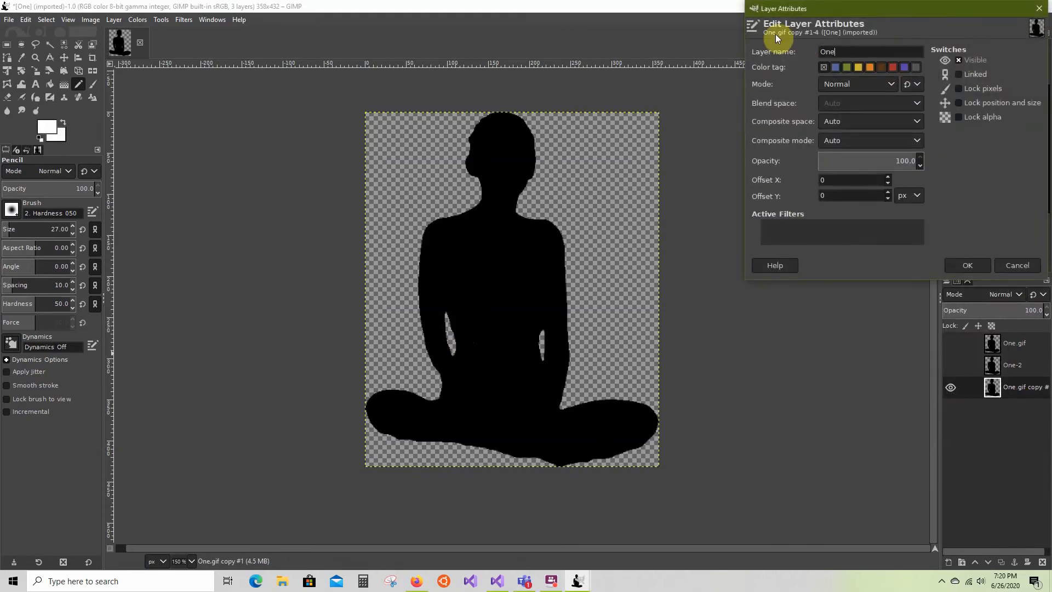
click(966, 265)
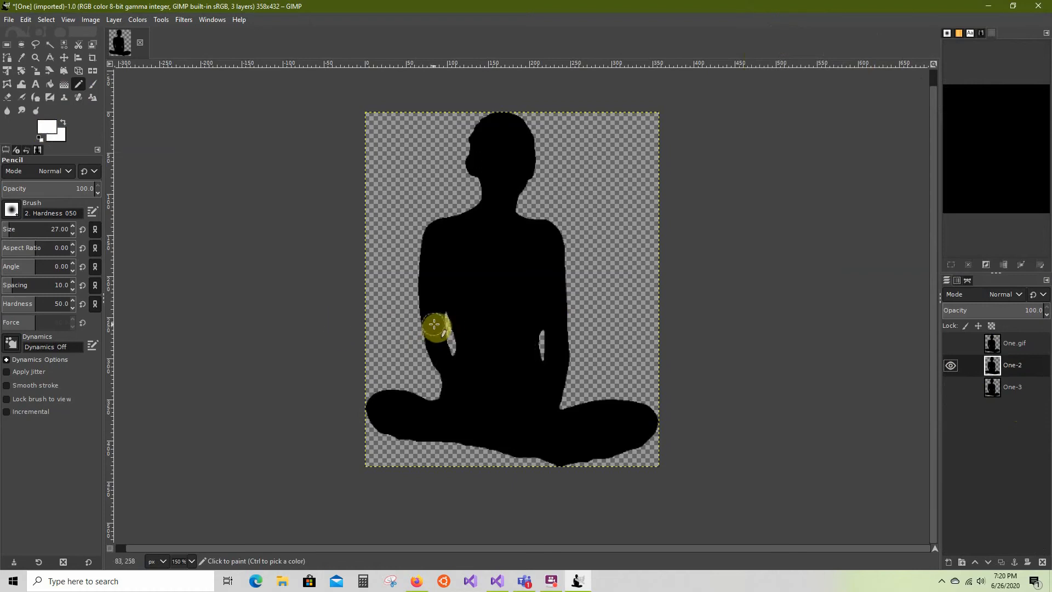
- Paint both hands white on One-2, then select that white by colour, clear it and deselect
click(430, 326)
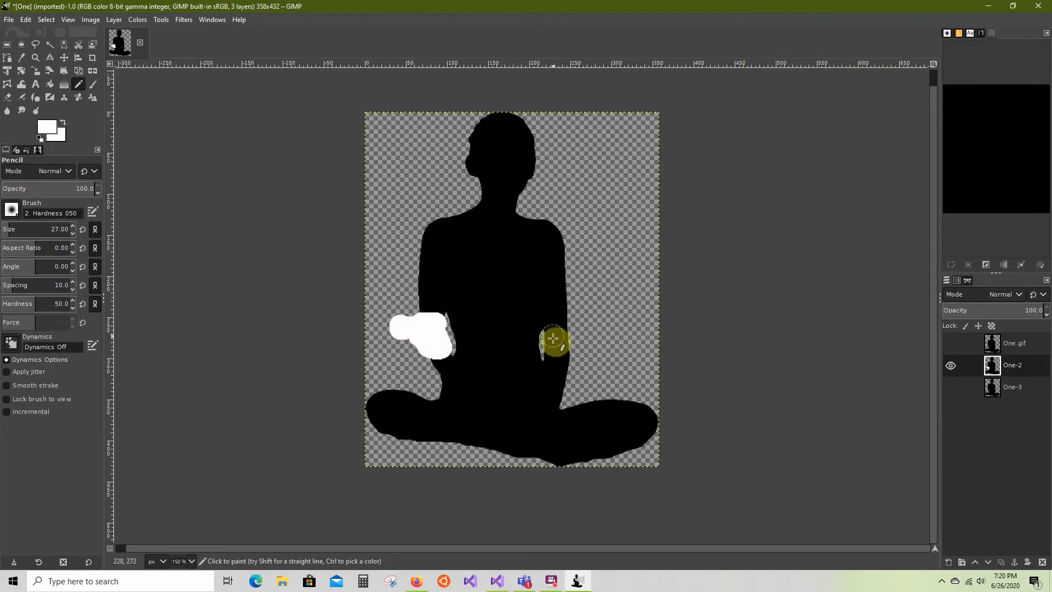
click(554, 346)
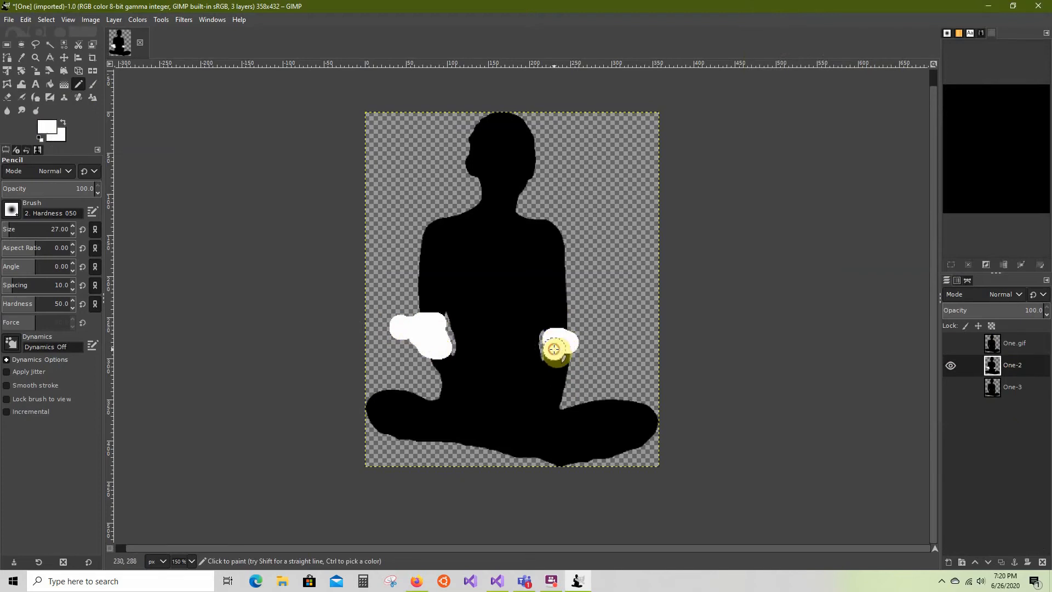
click(556, 349)
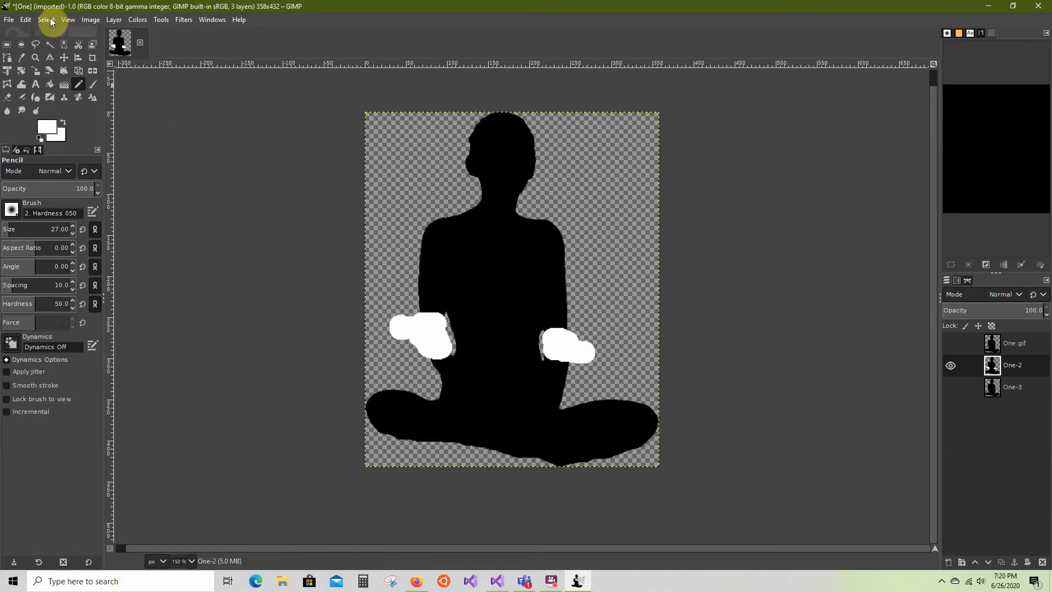
click(64, 44)
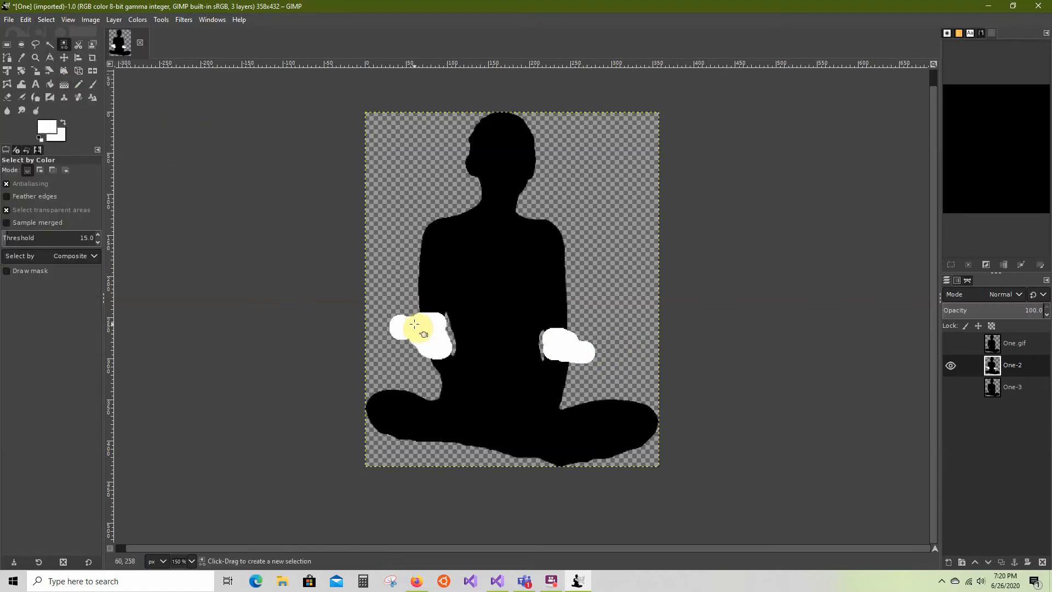
click(25, 19)
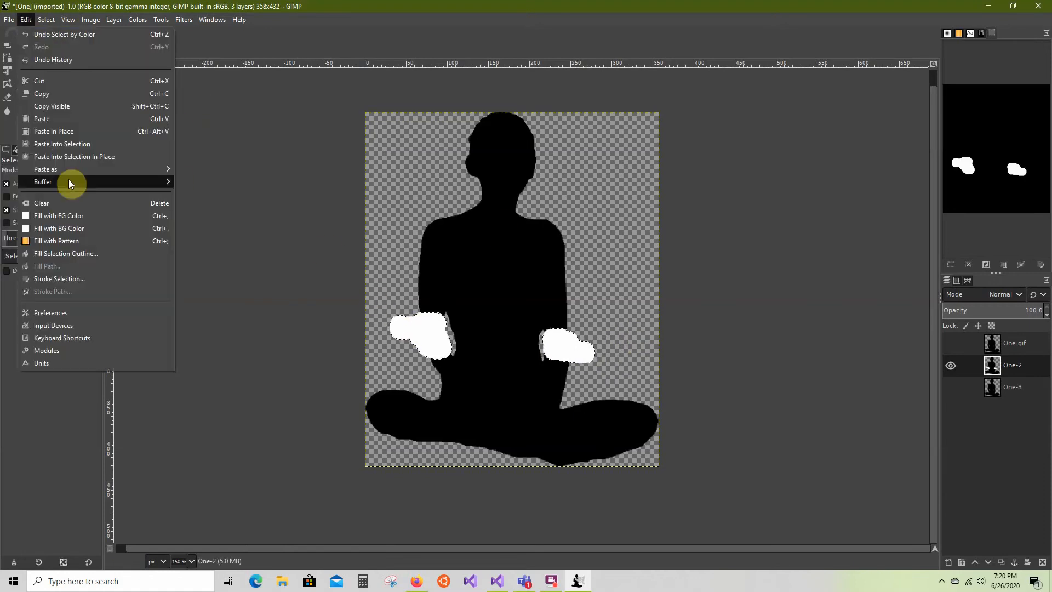
click(579, 347)
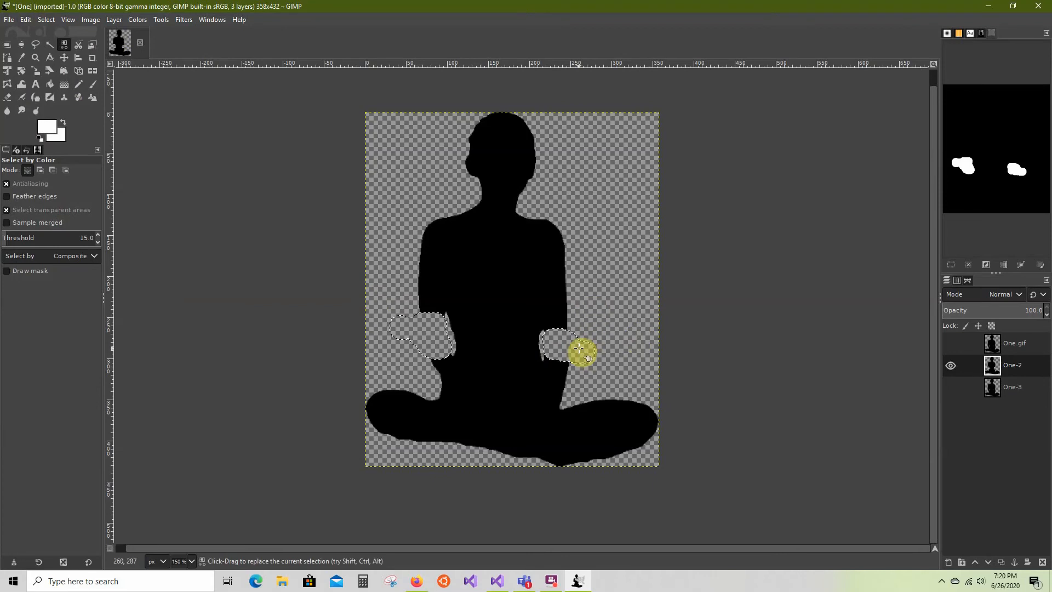
click(45, 20)
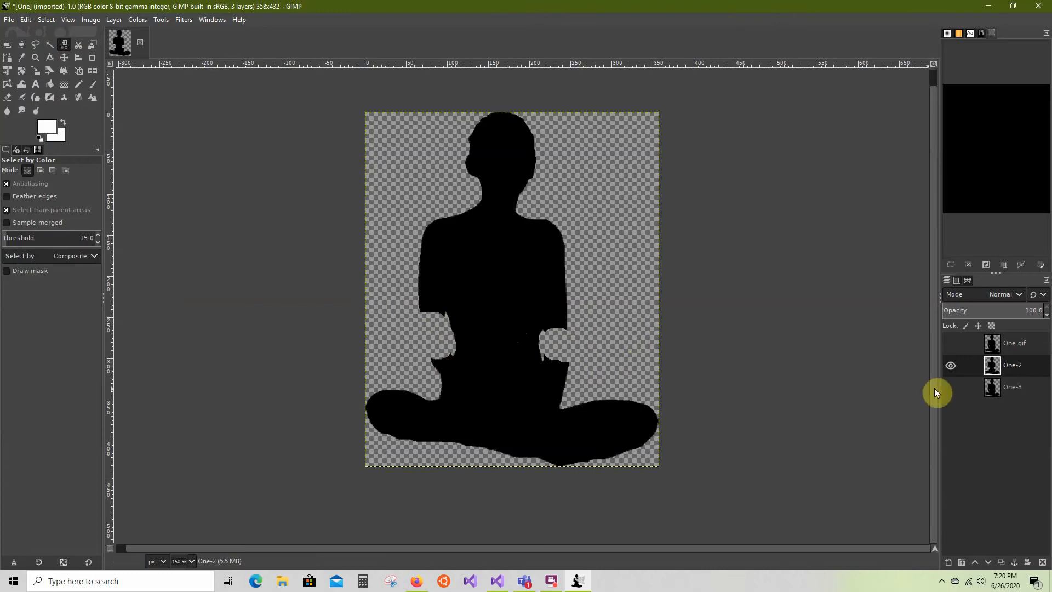
- Hide One-2, show One-3, and pencil white over its shoulders, chest and head
click(950, 364)
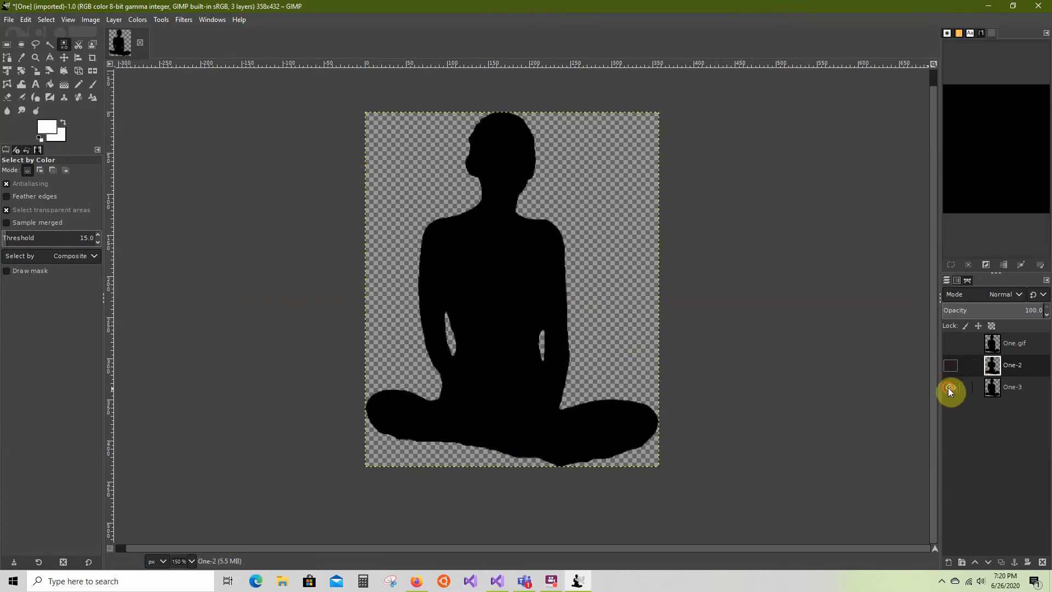
click(950, 392)
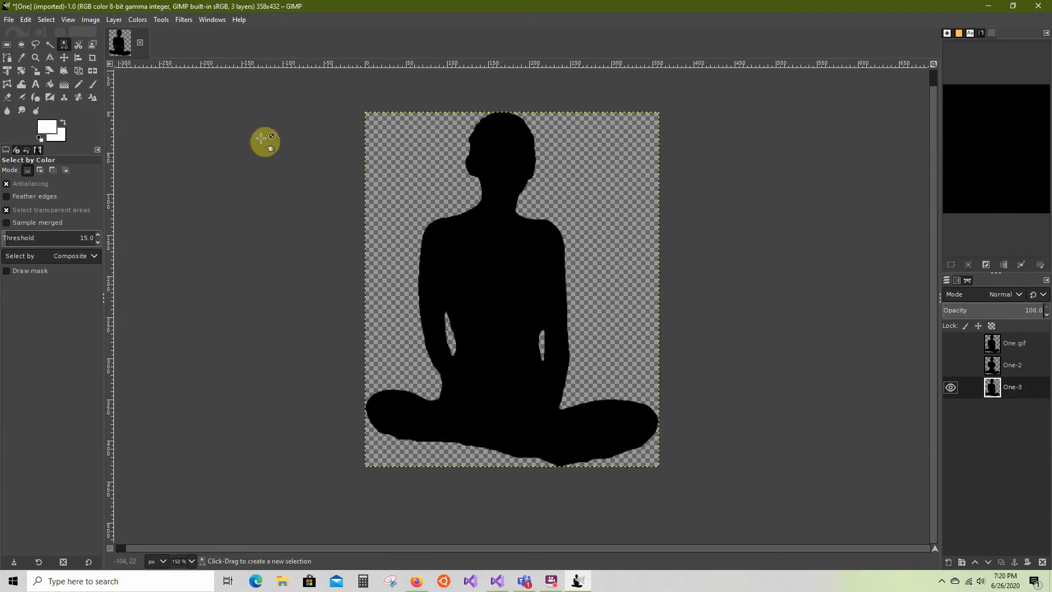
click(78, 83)
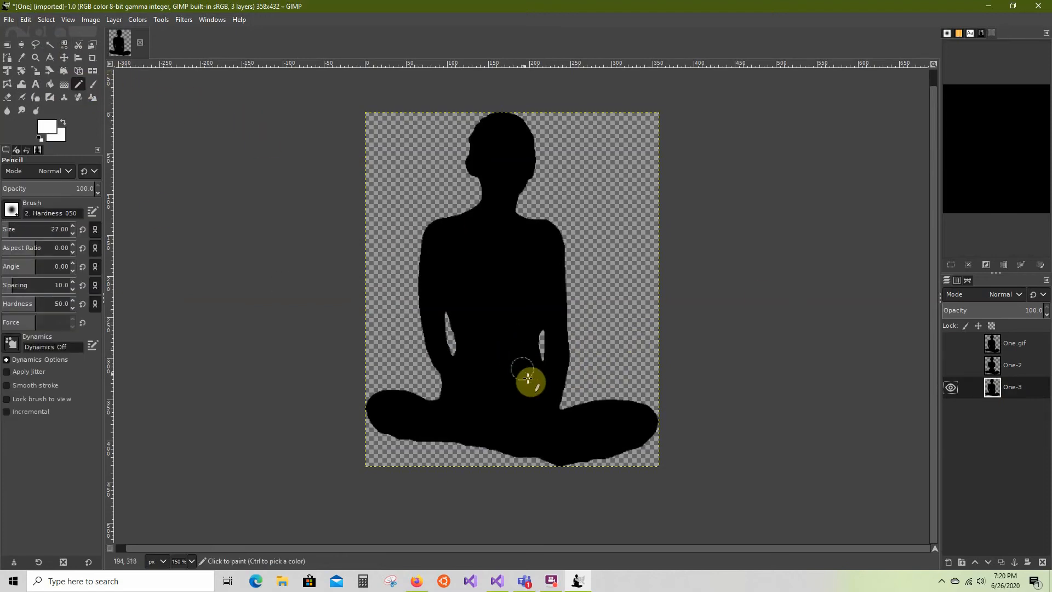
mouse_move(403, 300)
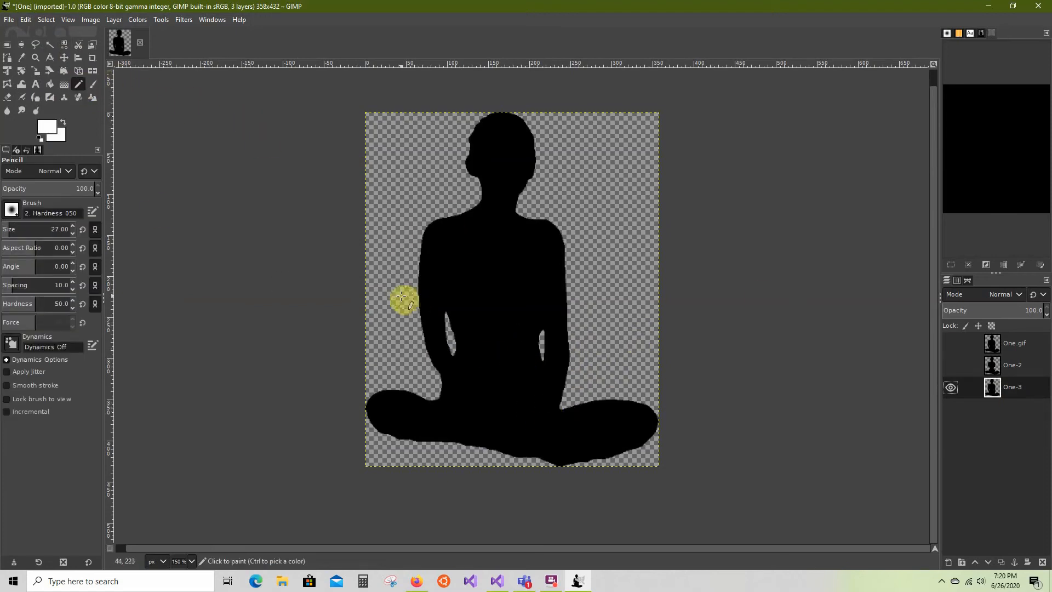
drag(403, 299, 604, 275)
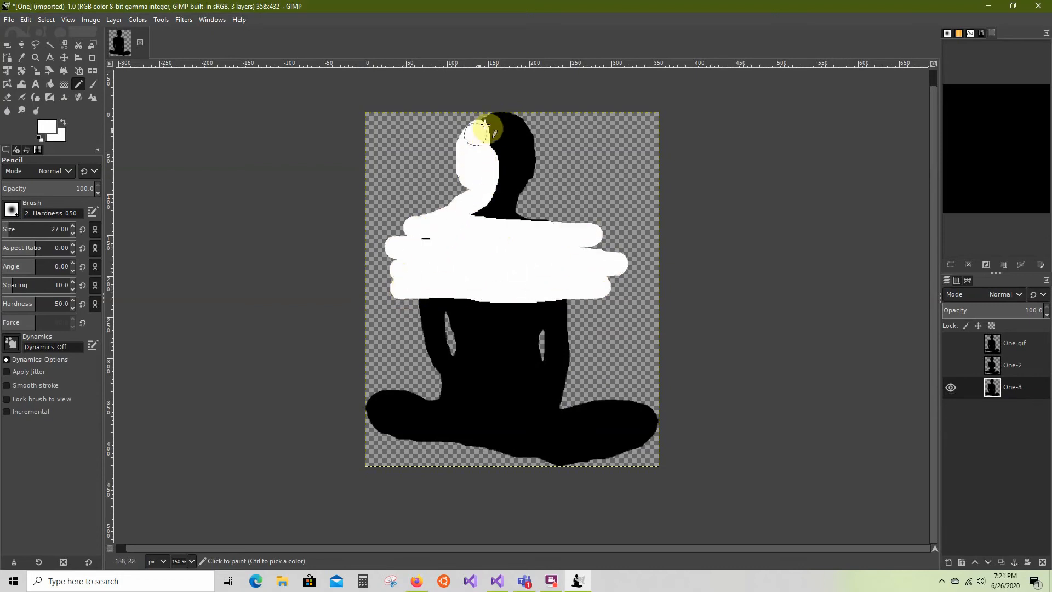
drag(483, 131, 526, 222)
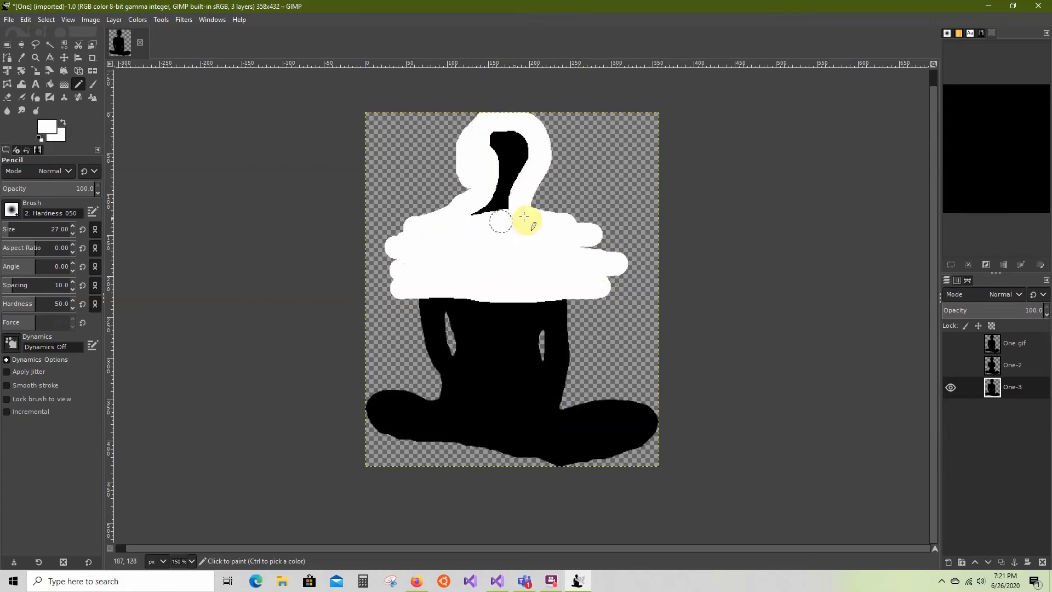
drag(527, 222, 516, 131)
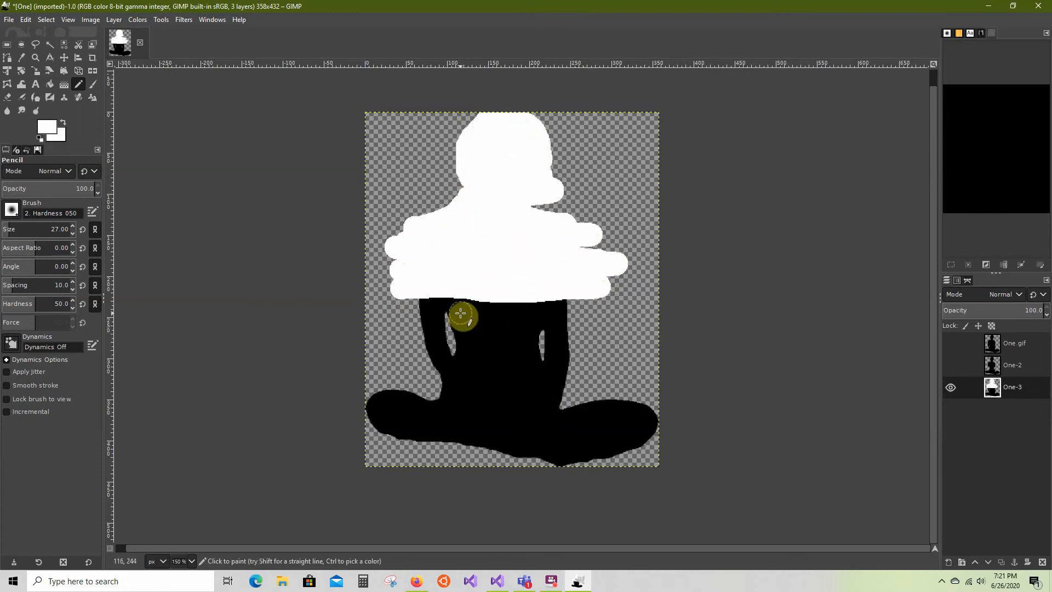
- Paint the One-3 torso, lap and crossed legs white
drag(461, 314, 464, 355)
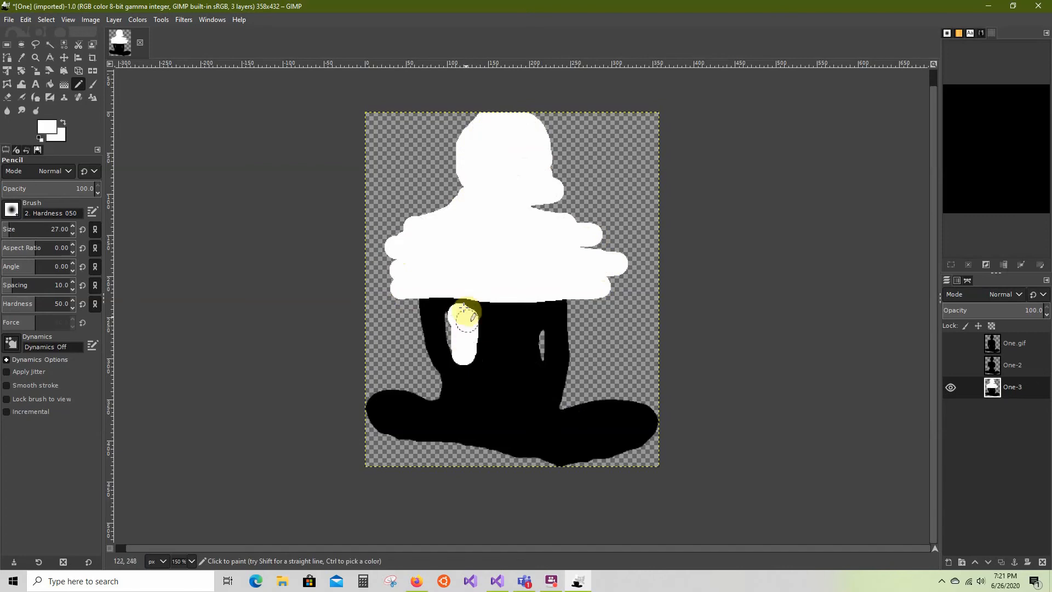
drag(465, 316, 460, 375)
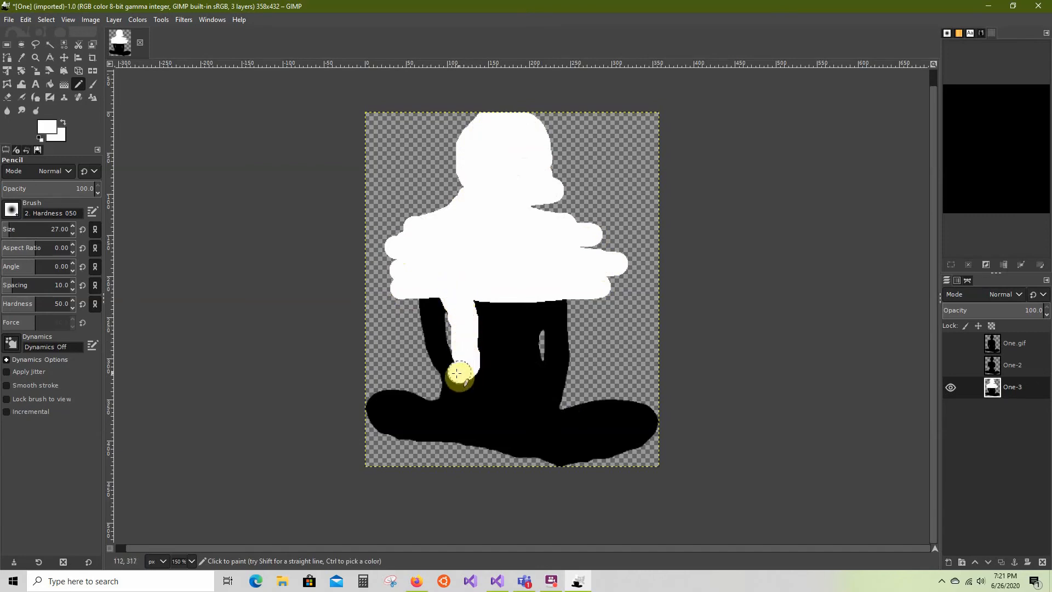
drag(460, 374, 553, 299)
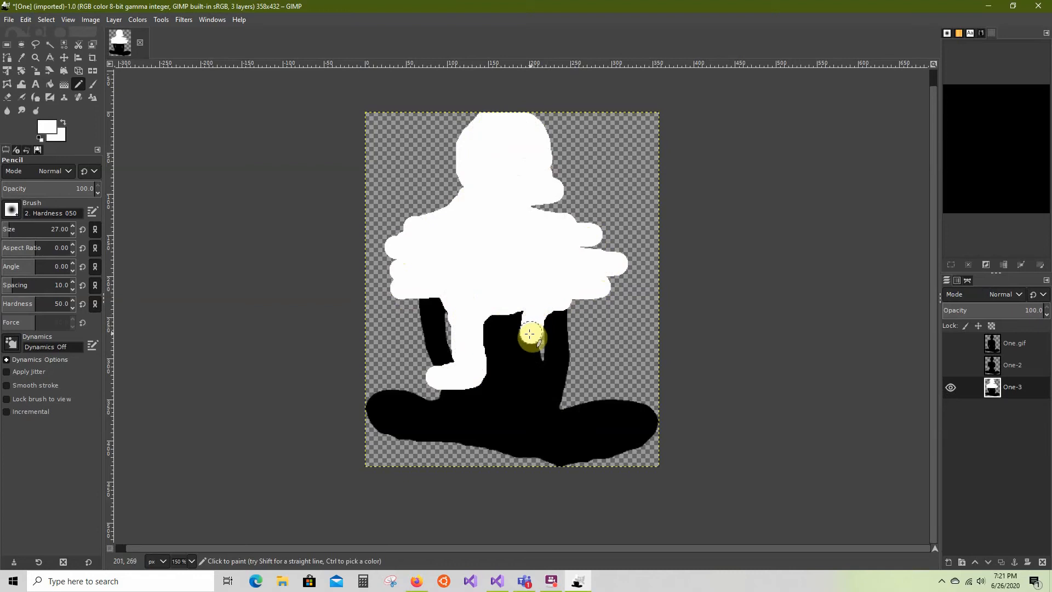
drag(530, 336, 573, 395)
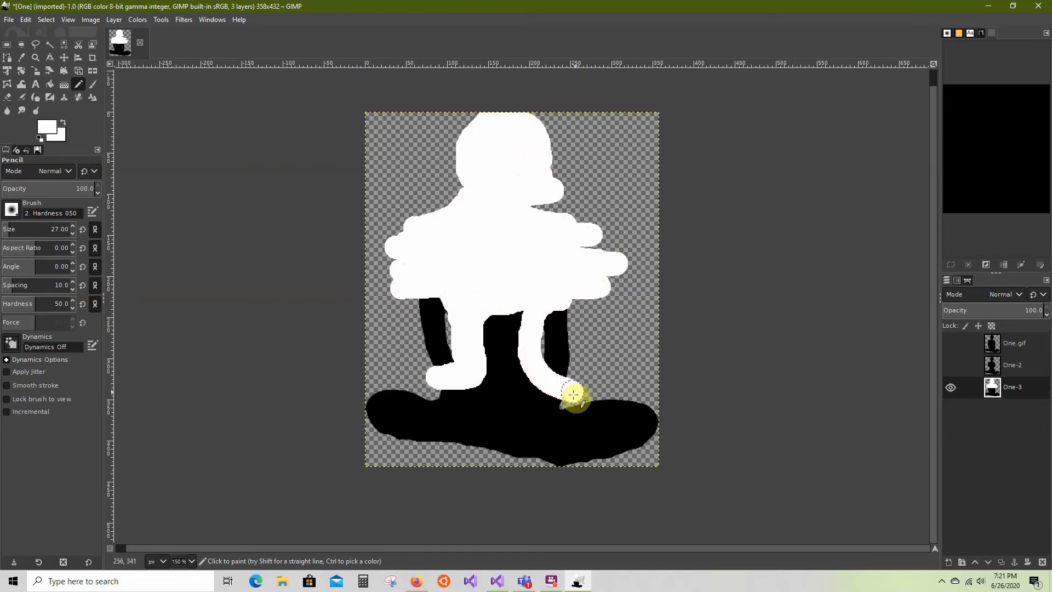
drag(574, 394, 486, 356)
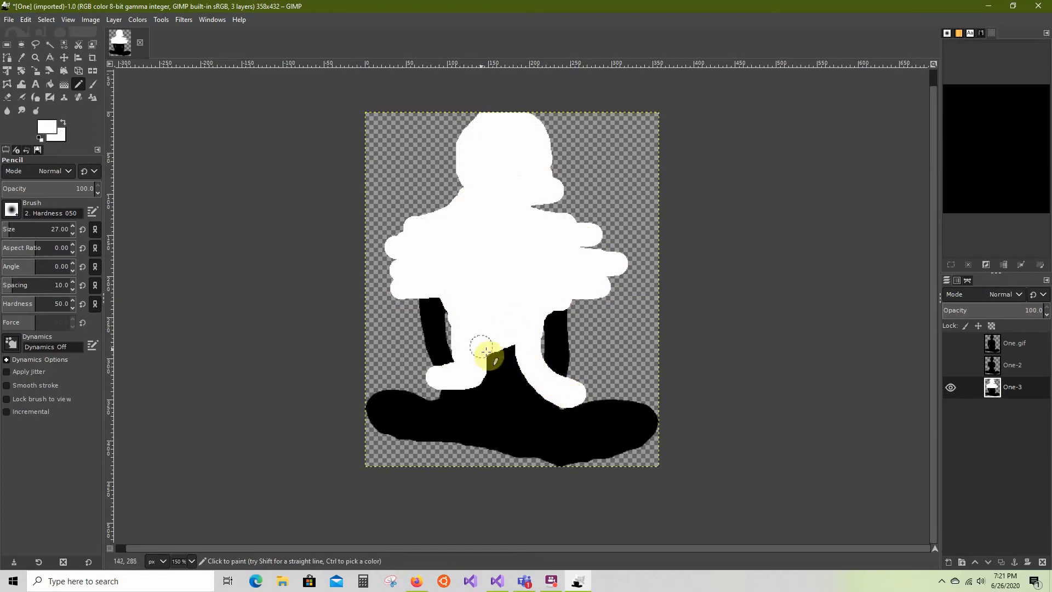
drag(490, 359, 373, 403)
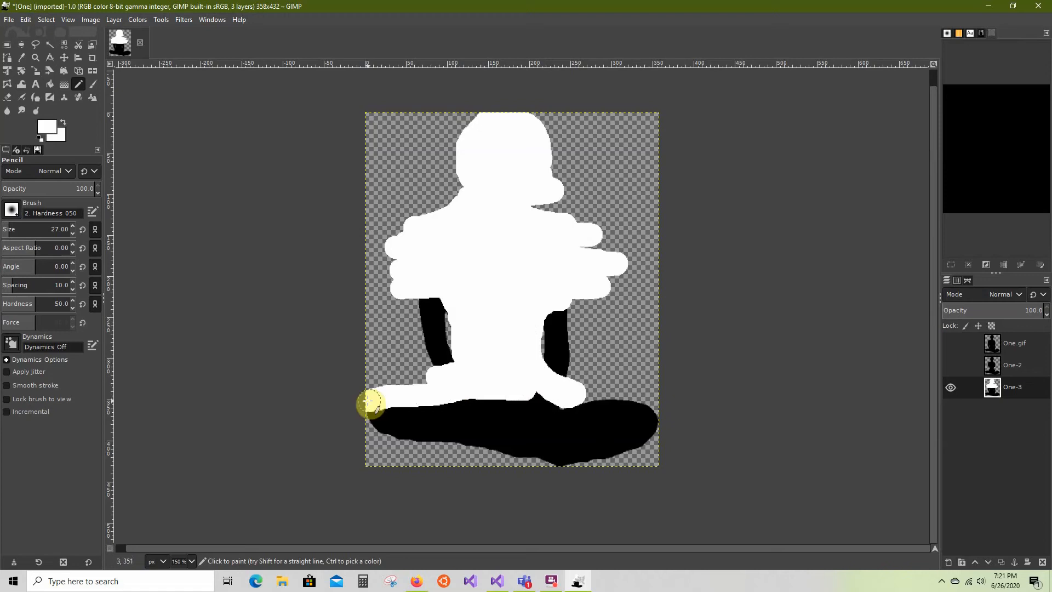
drag(373, 403, 426, 409)
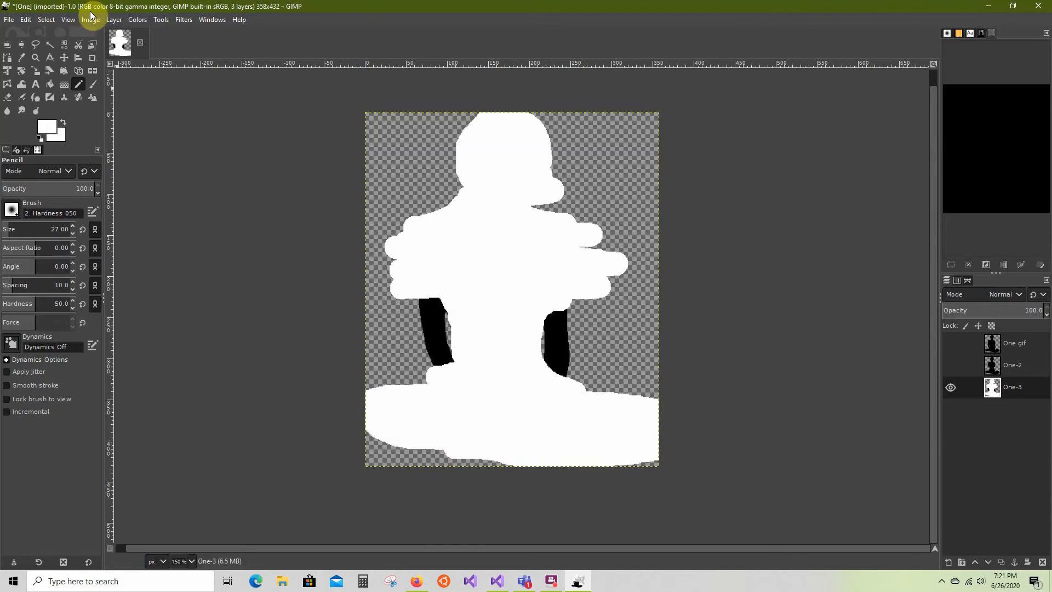
- Select One-3's white by colour, clear it and deselect, leaving two black arm strips
click(63, 44)
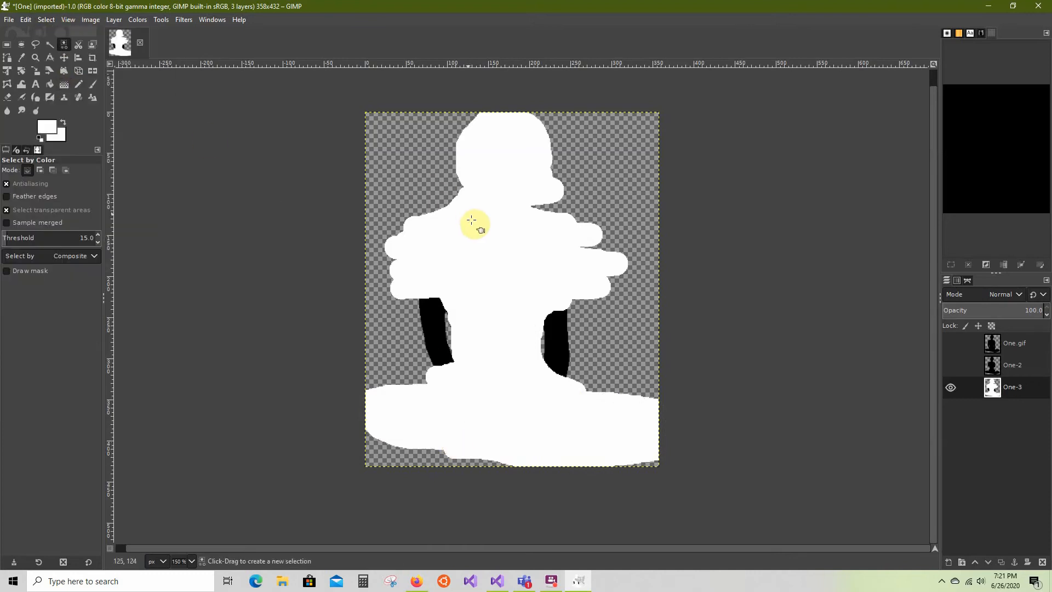
click(25, 19)
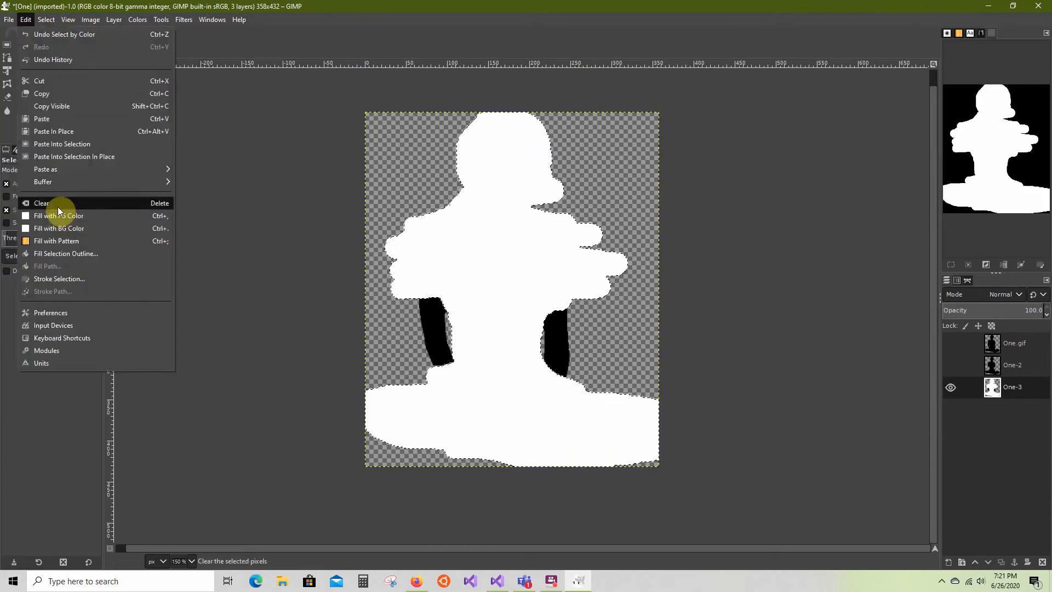
click(41, 203)
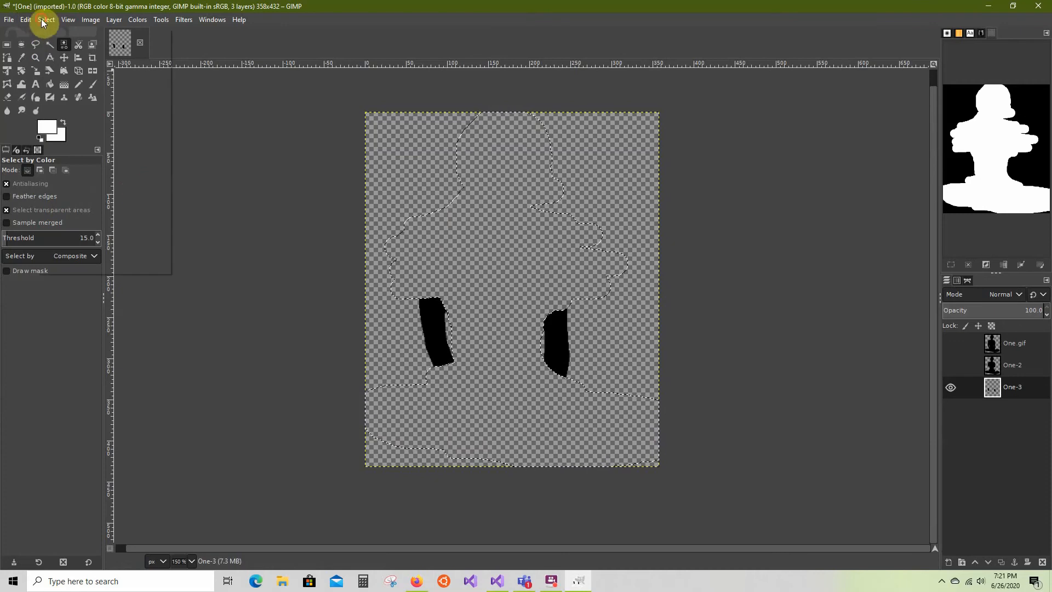
click(45, 20)
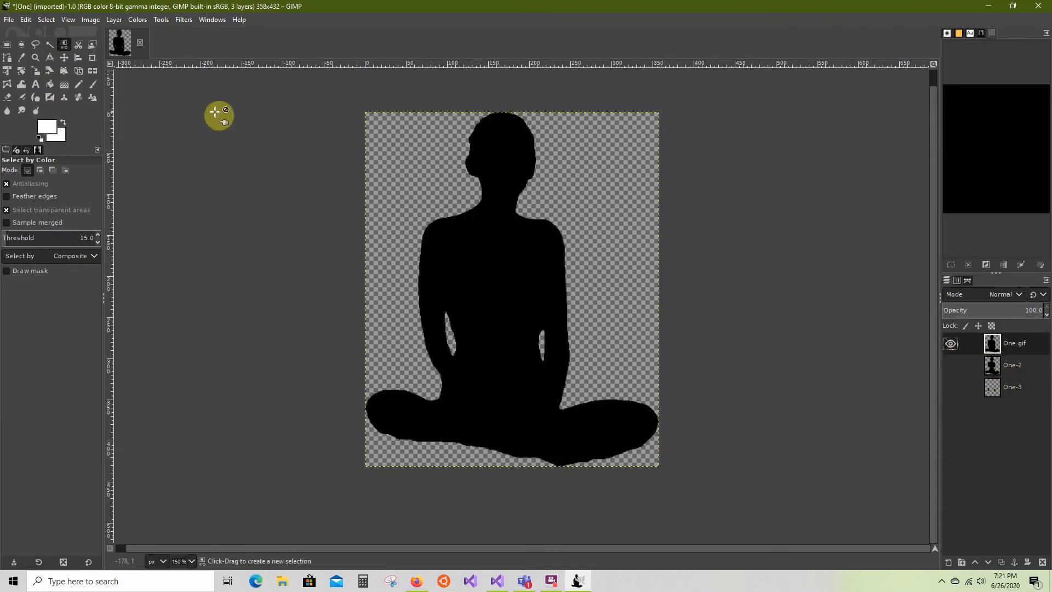
- Export the full silhouette as One.jpg to Stencil, then switch visibility to One-2
click(9, 19)
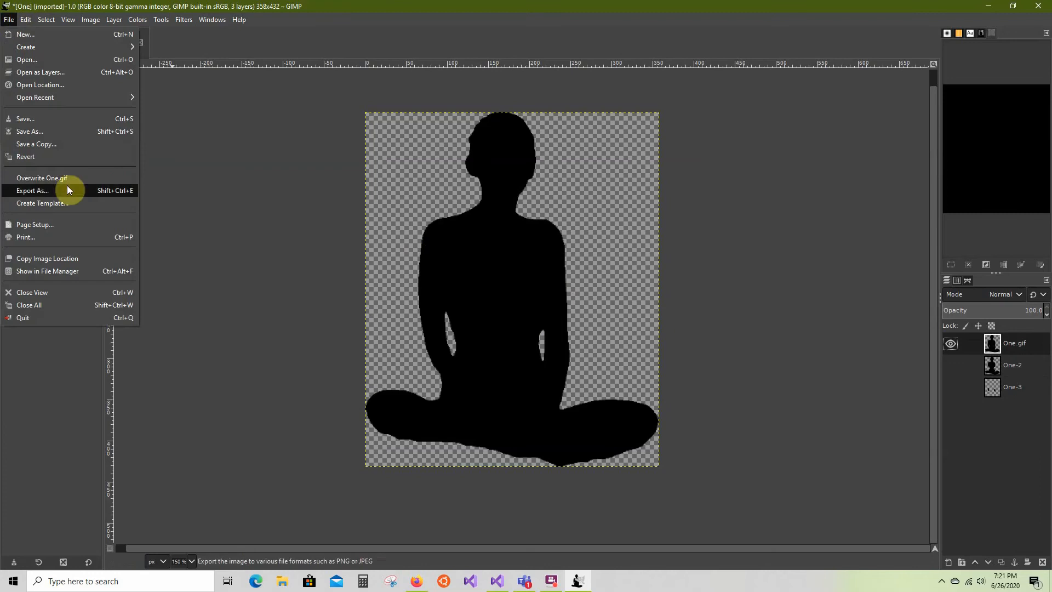
mouse_move(30, 191)
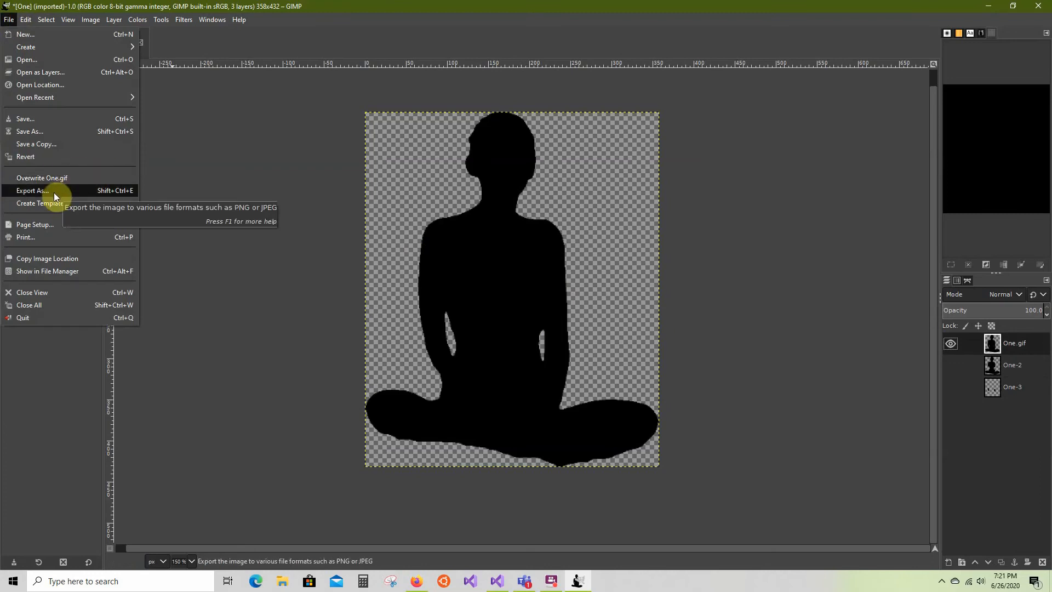
click(31, 191)
text(One.jpg)
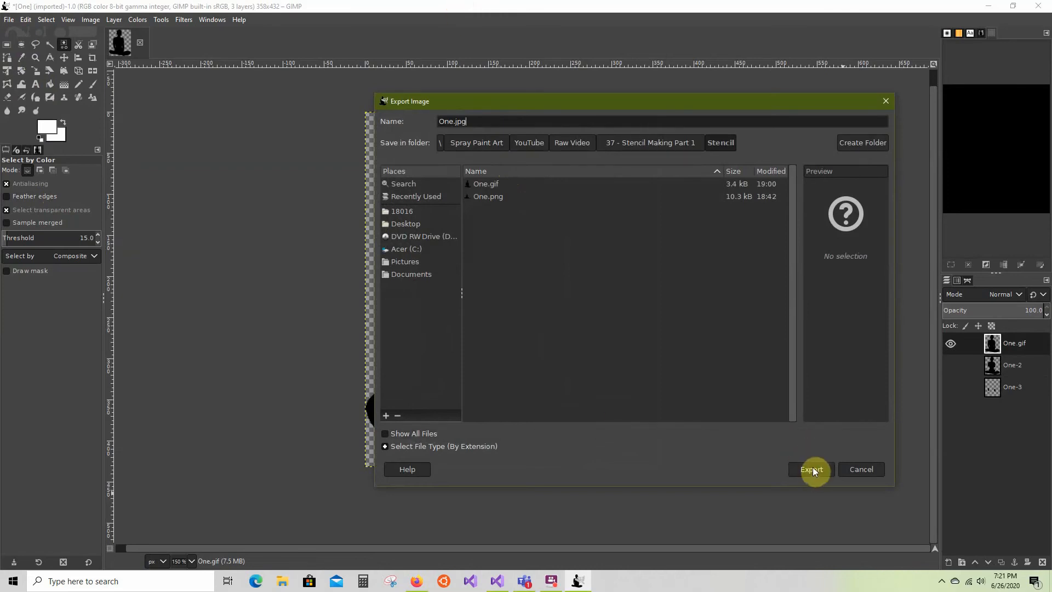
click(811, 469)
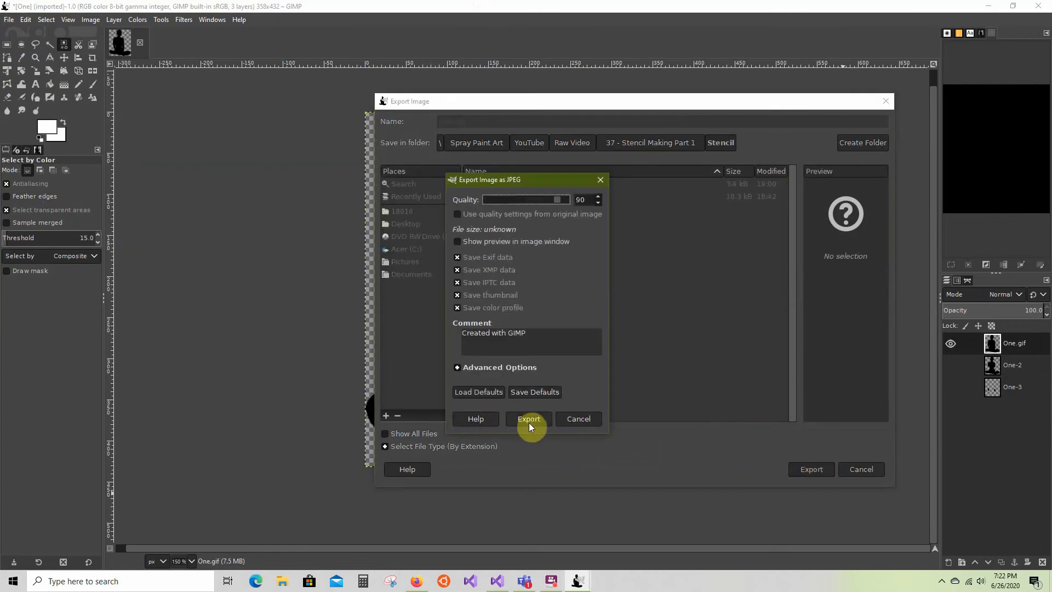
click(529, 419)
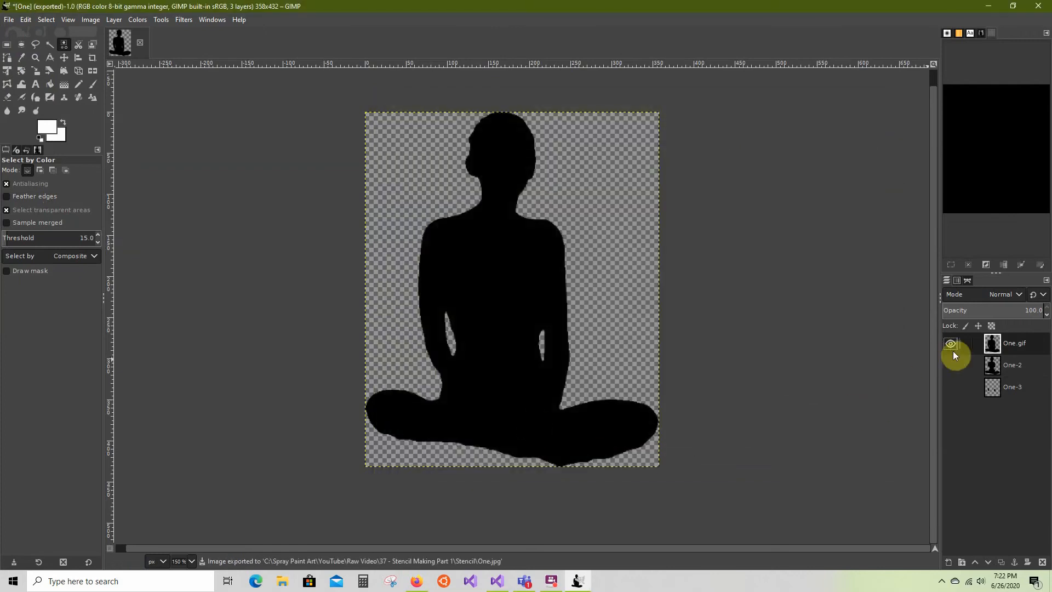
right_click(1012, 364)
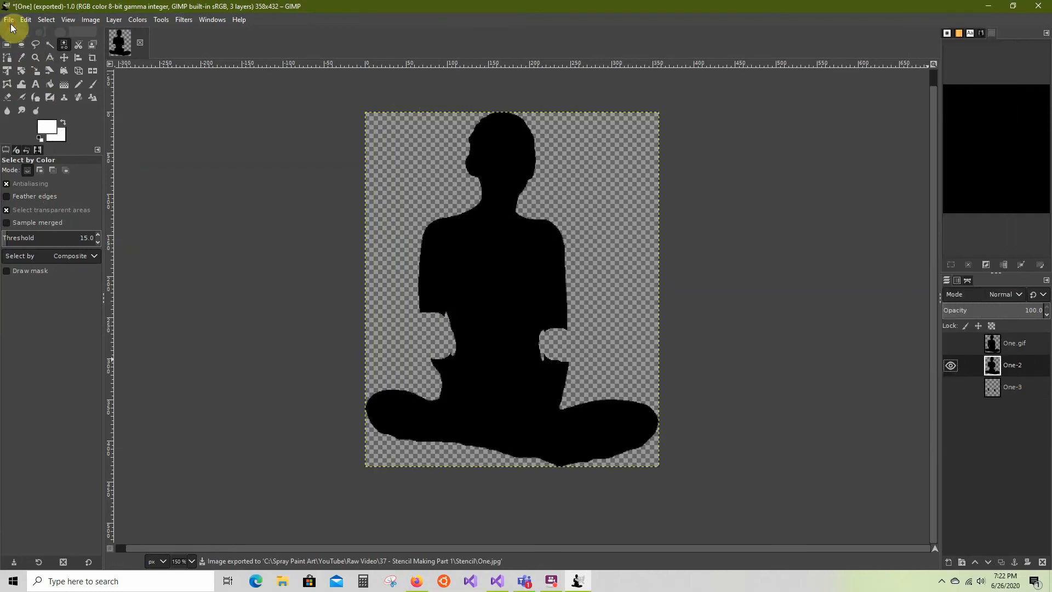
- Export the One-2 layer as One2.jpg, accepting the default JPEG quality
click(8, 19)
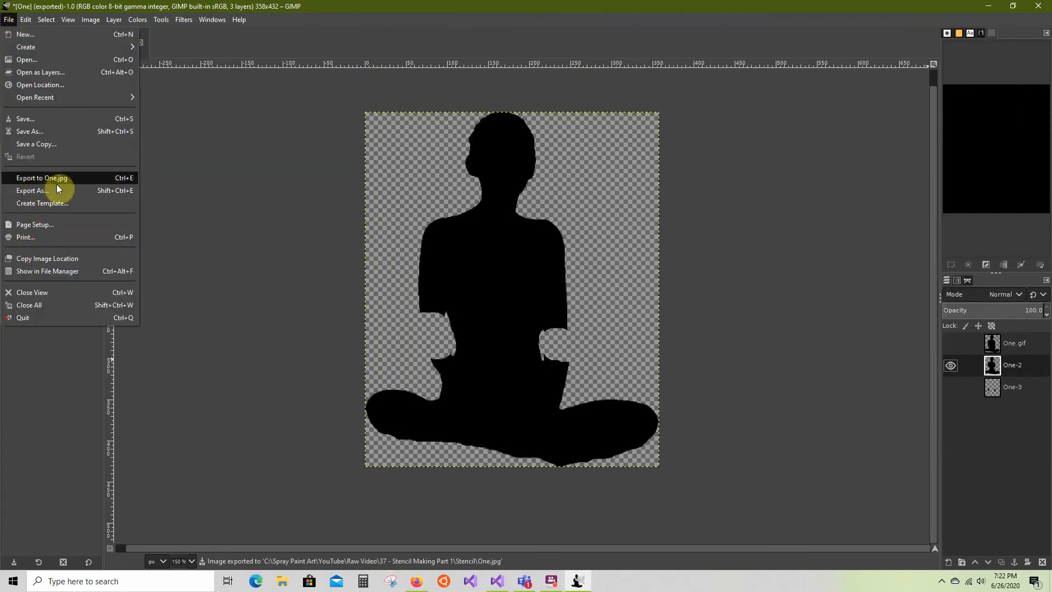
click(32, 190)
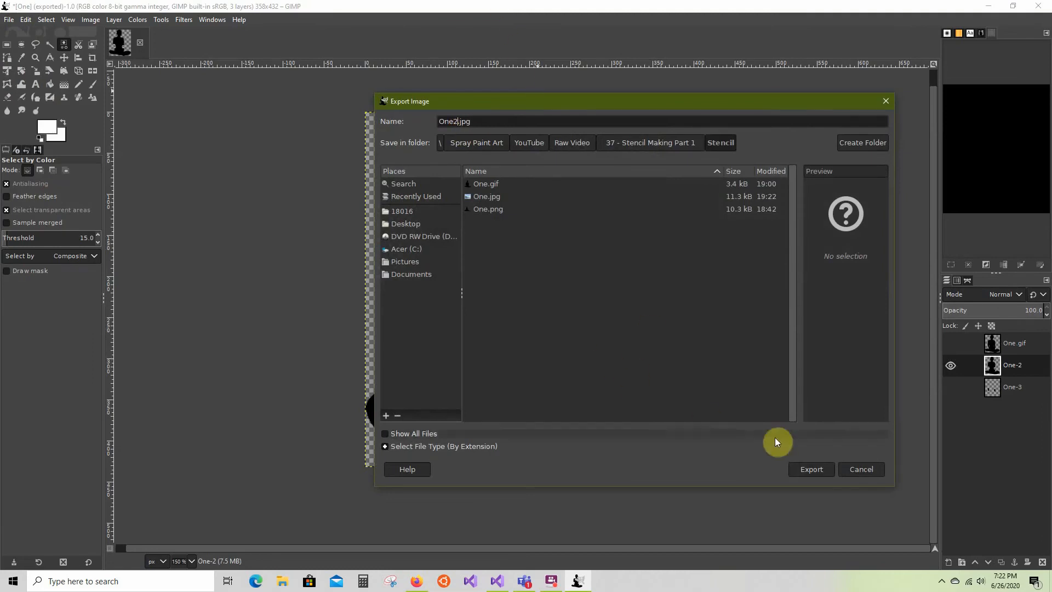
click(810, 469)
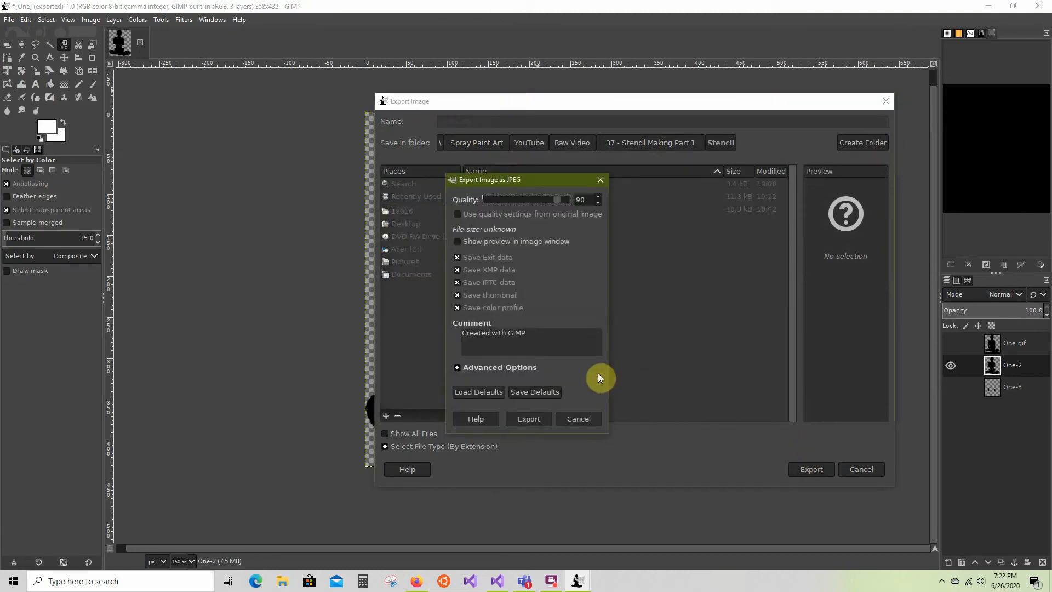
click(528, 419)
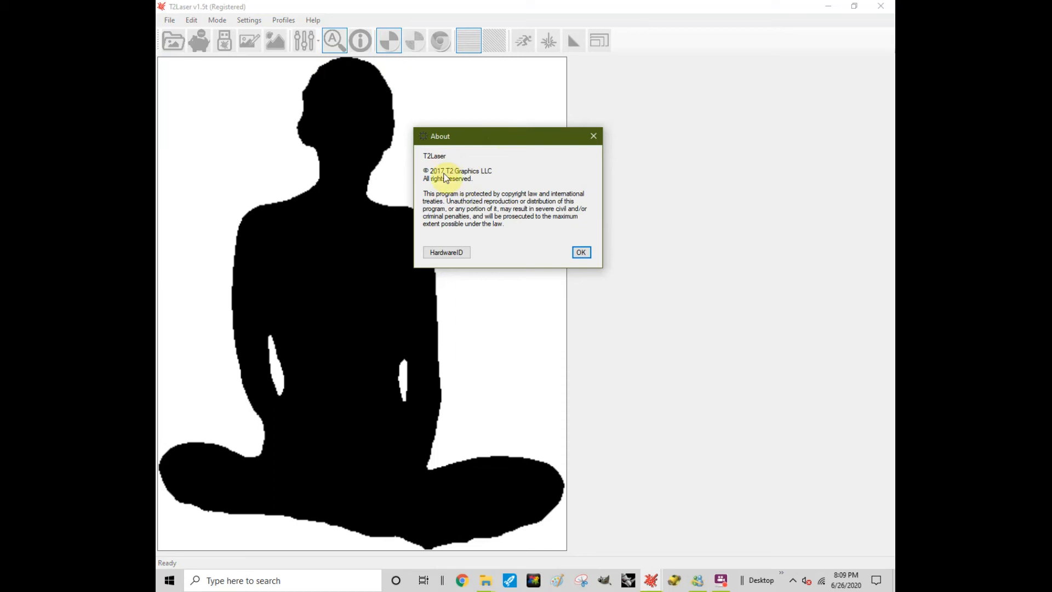
mouse_move(529, 173)
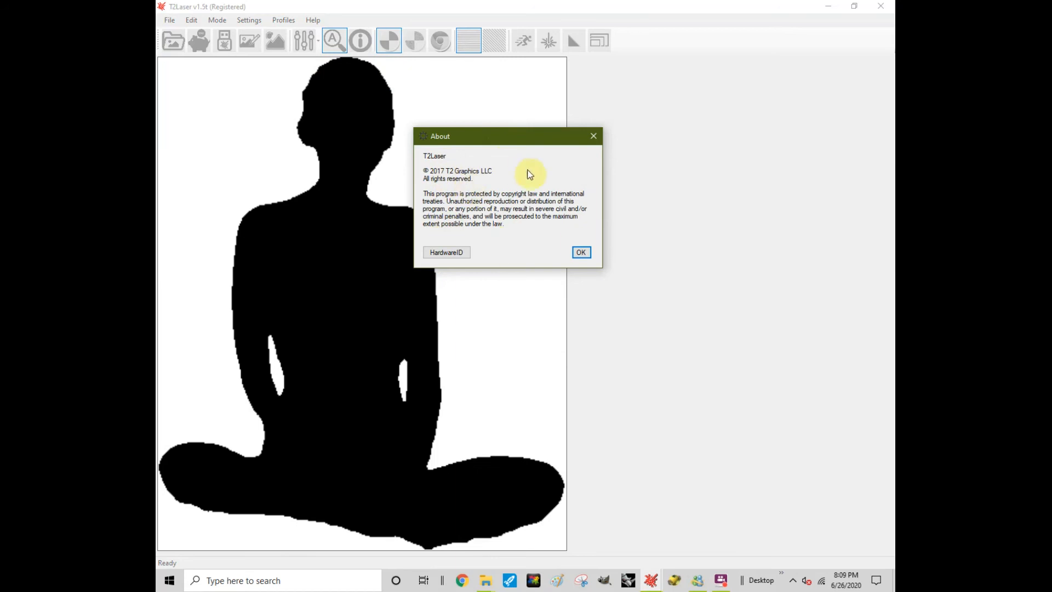
- Dismiss T2Laser's About box and auto-trace the silhouette into an outline with arm gaps
click(580, 251)
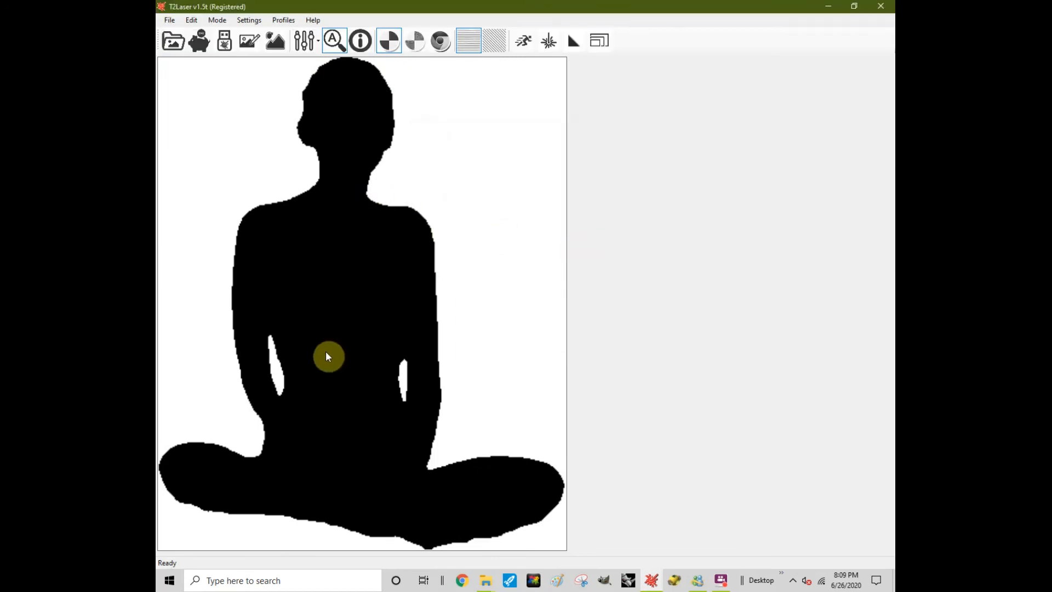
mouse_move(287, 77)
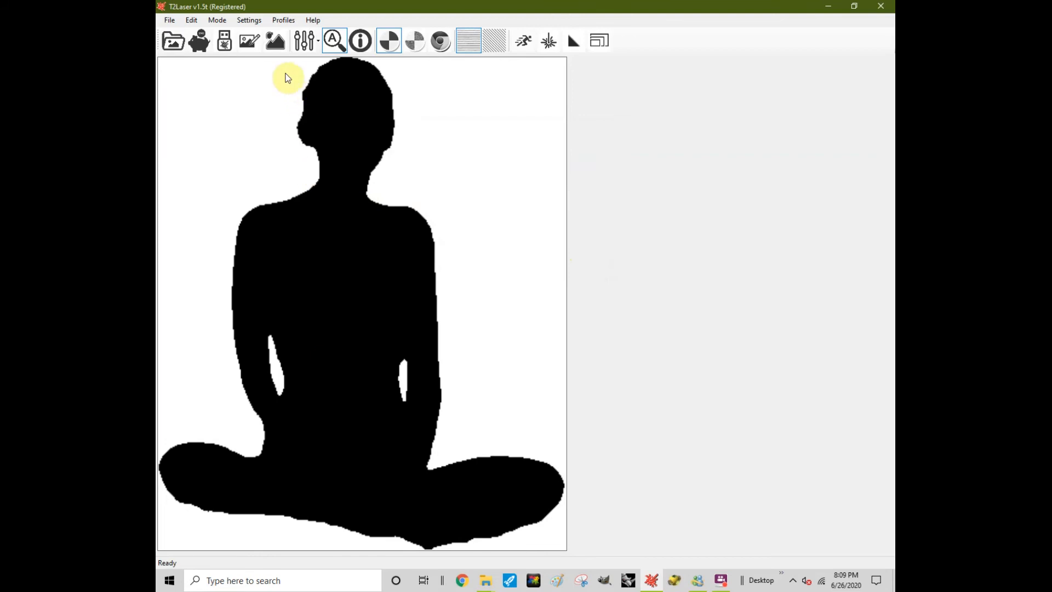
mouse_move(275, 41)
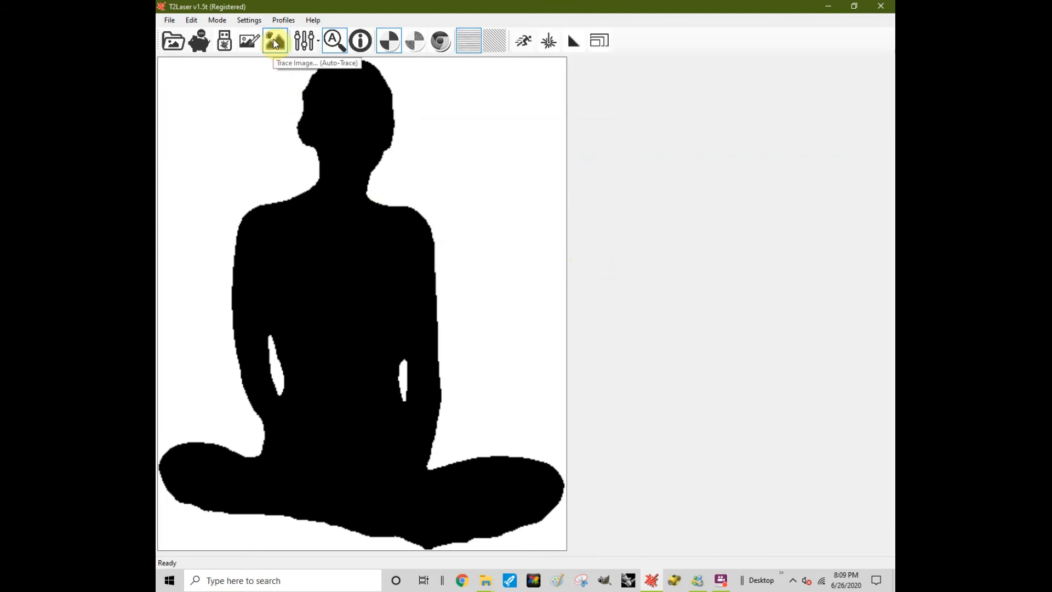
click(274, 41)
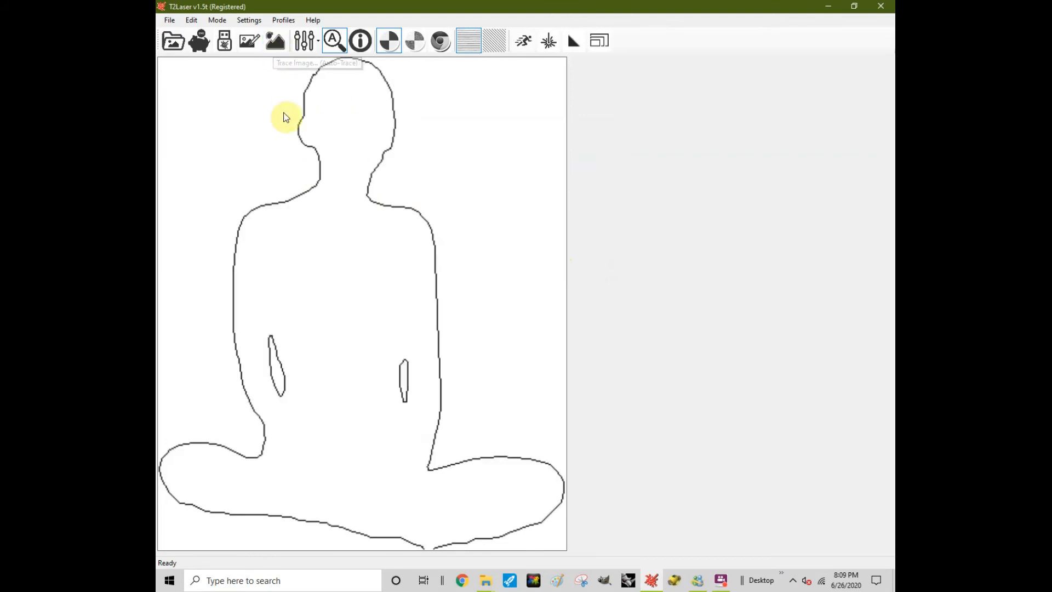
mouse_move(255, 216)
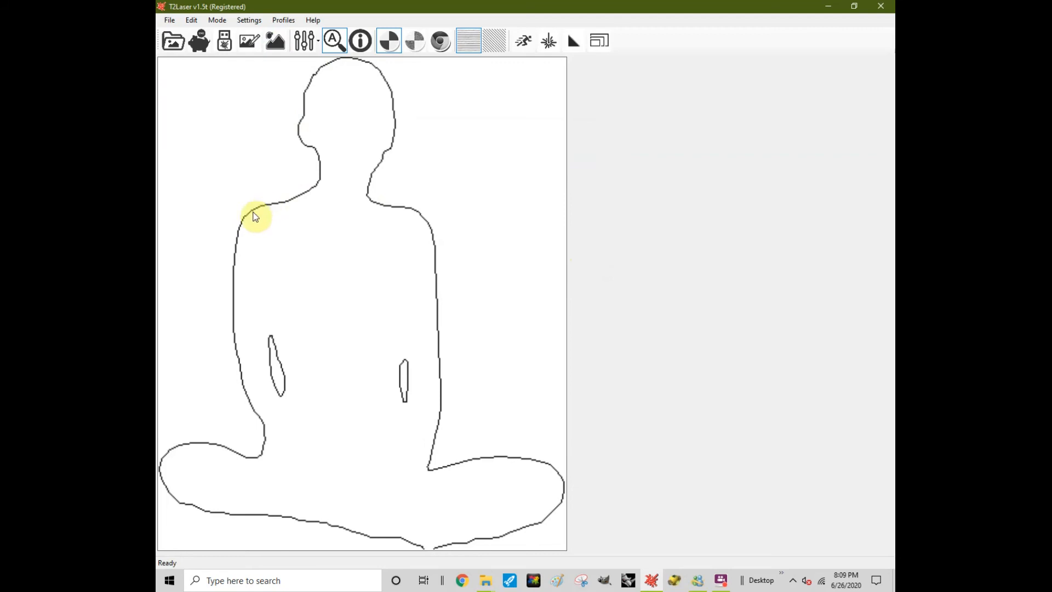
mouse_move(225, 41)
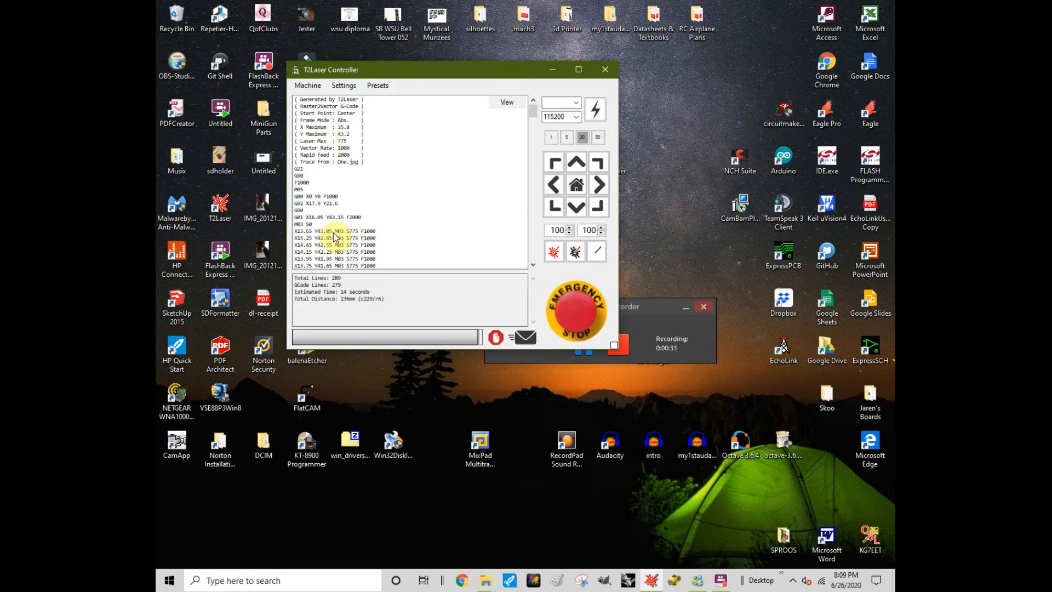
mouse_move(430, 283)
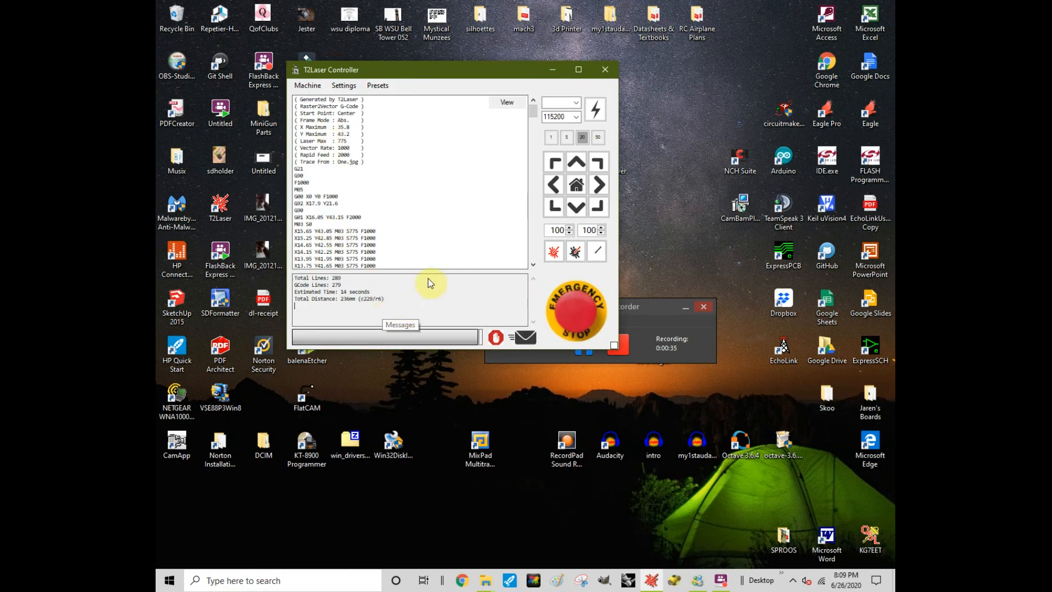
mouse_move(490, 268)
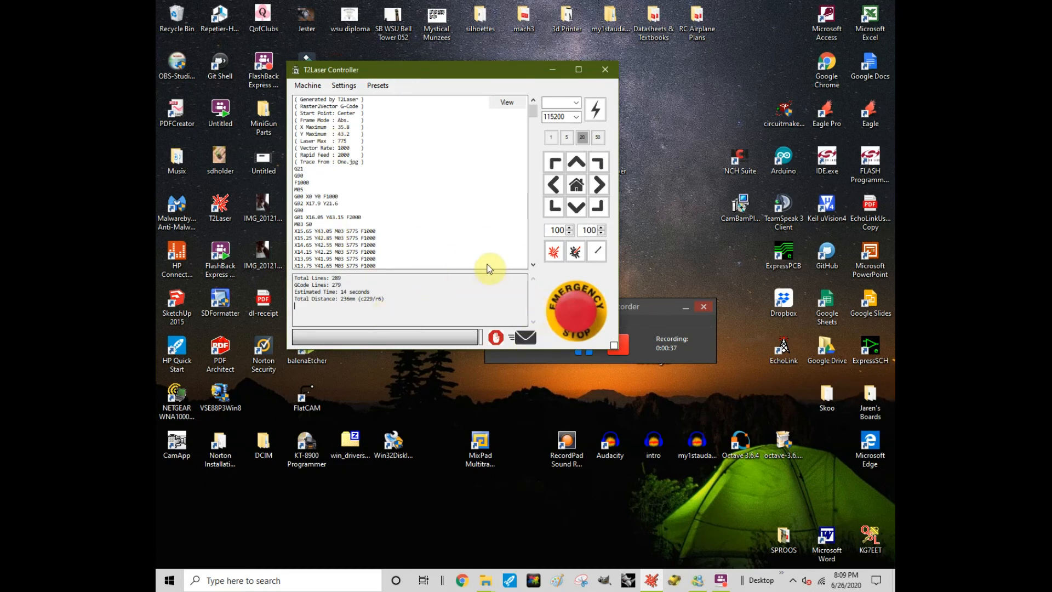